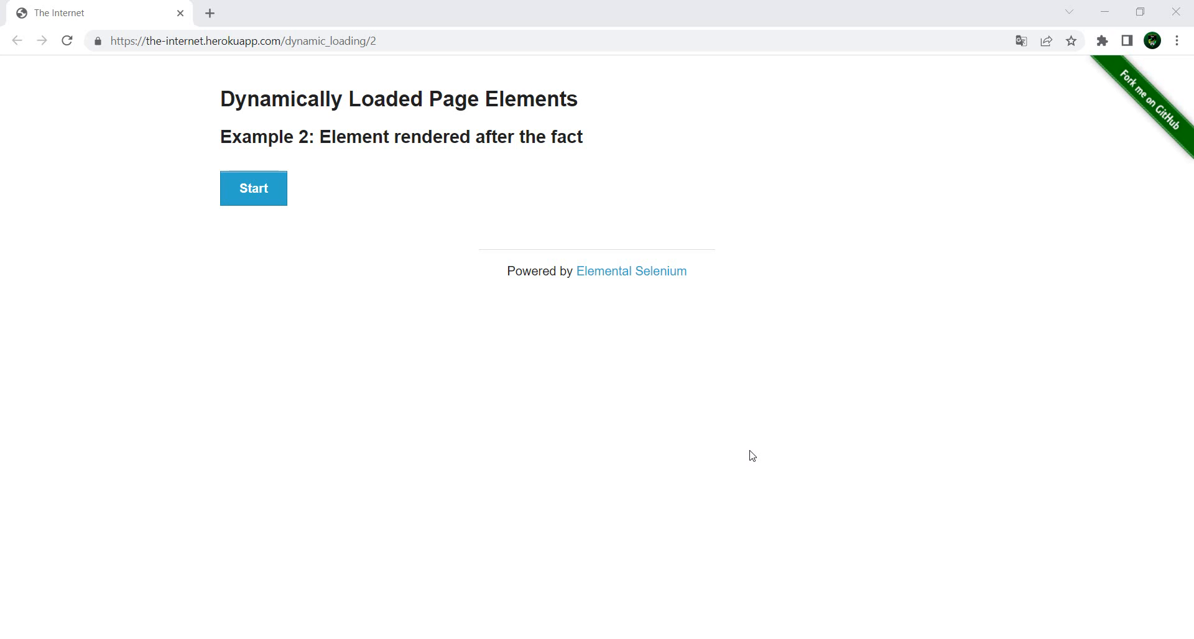
mouse_move(223, 347)
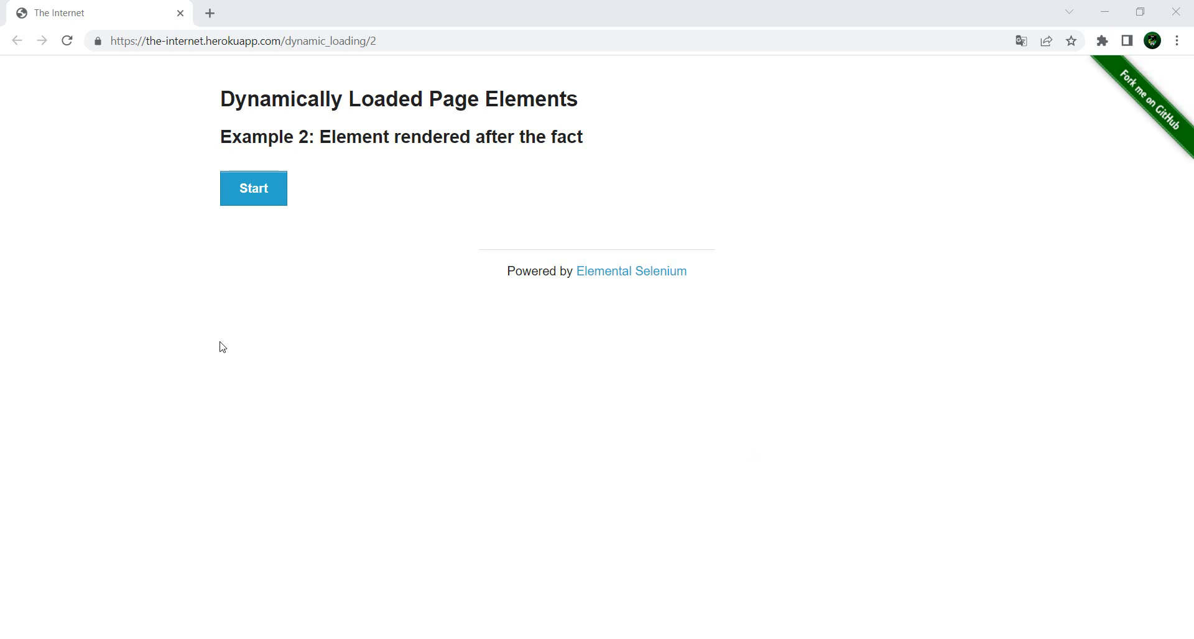
Start the dynamic loading demo until Hello World! appears, then return to the editor
left_click(253, 188)
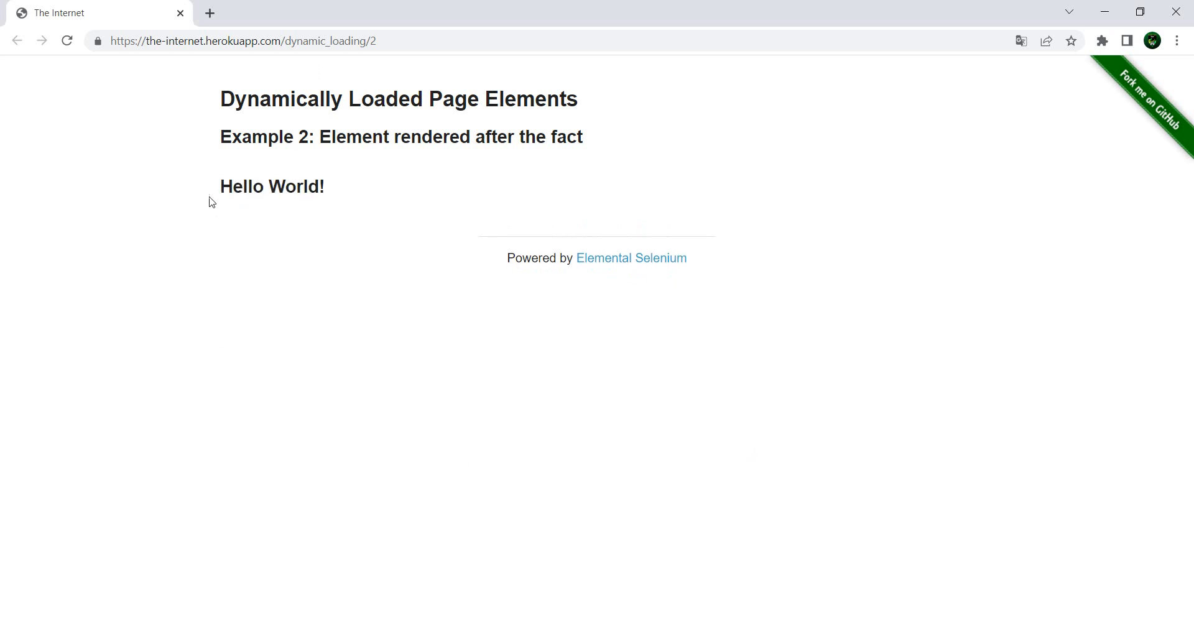
mouse_move(391, 200)
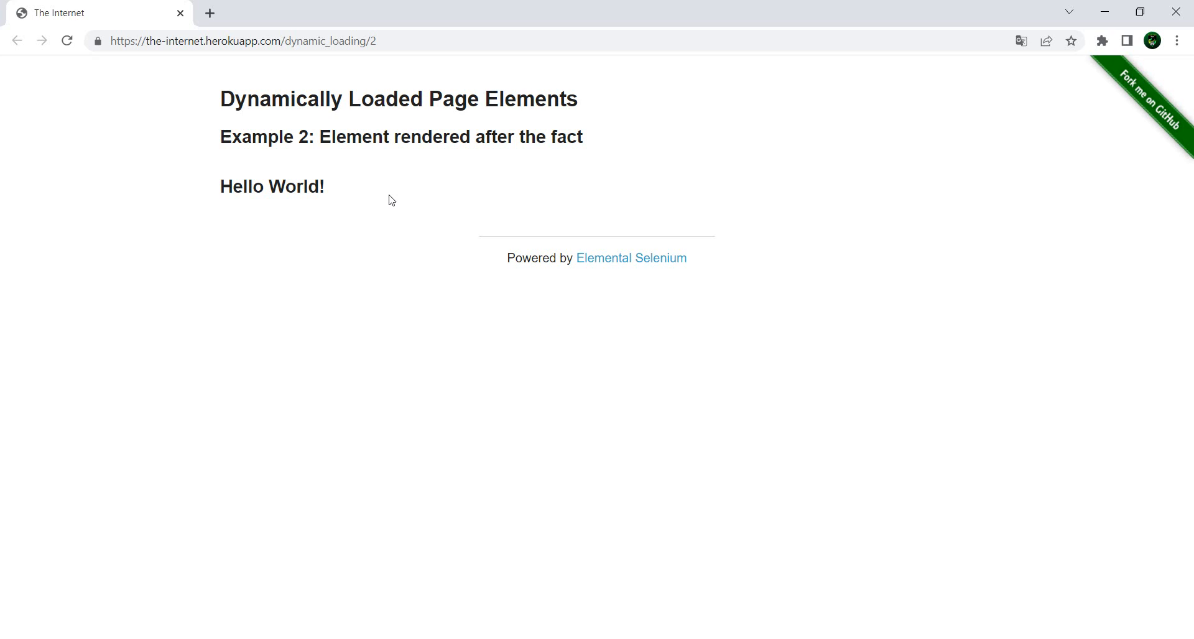
key("alt+tab")
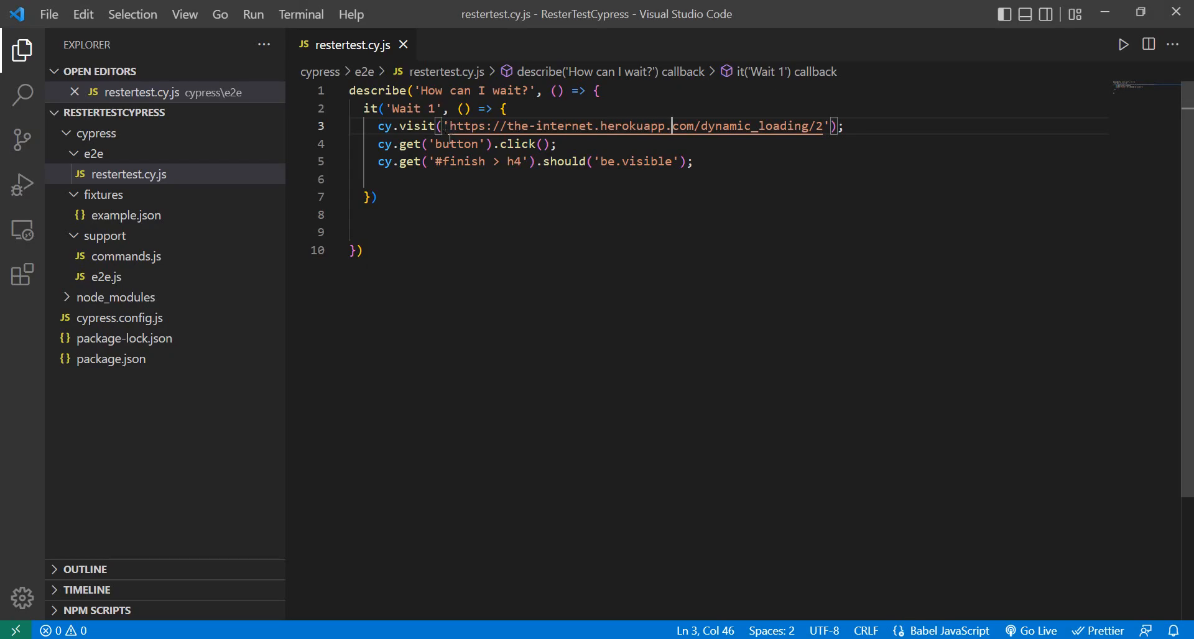
mouse_move(813, 133)
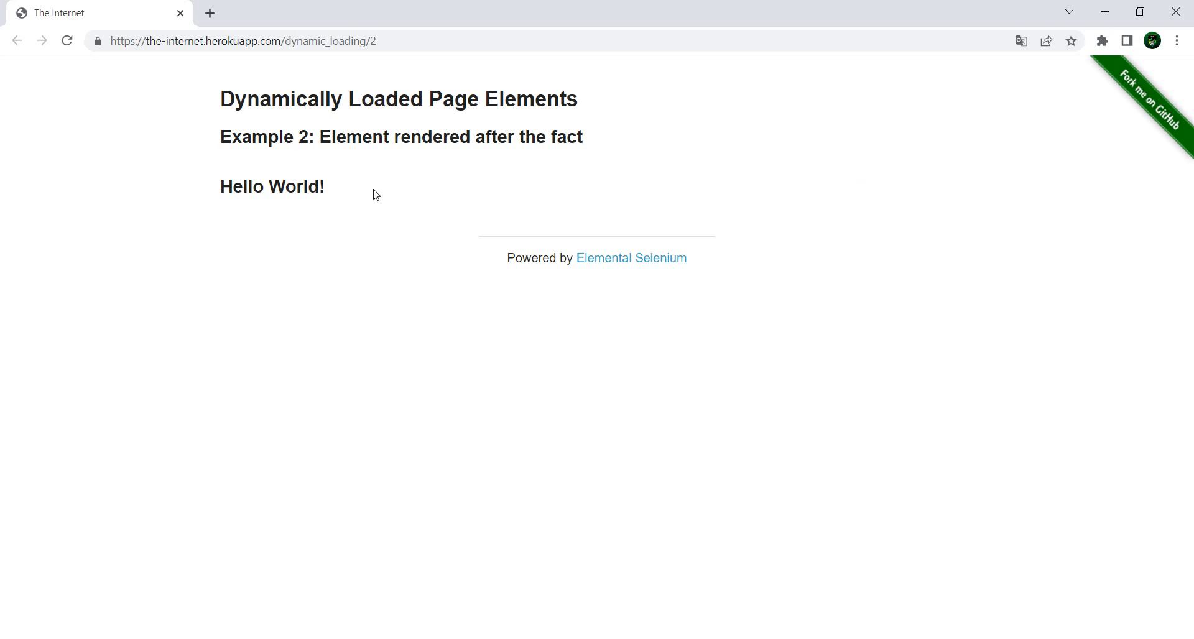
key("F12")
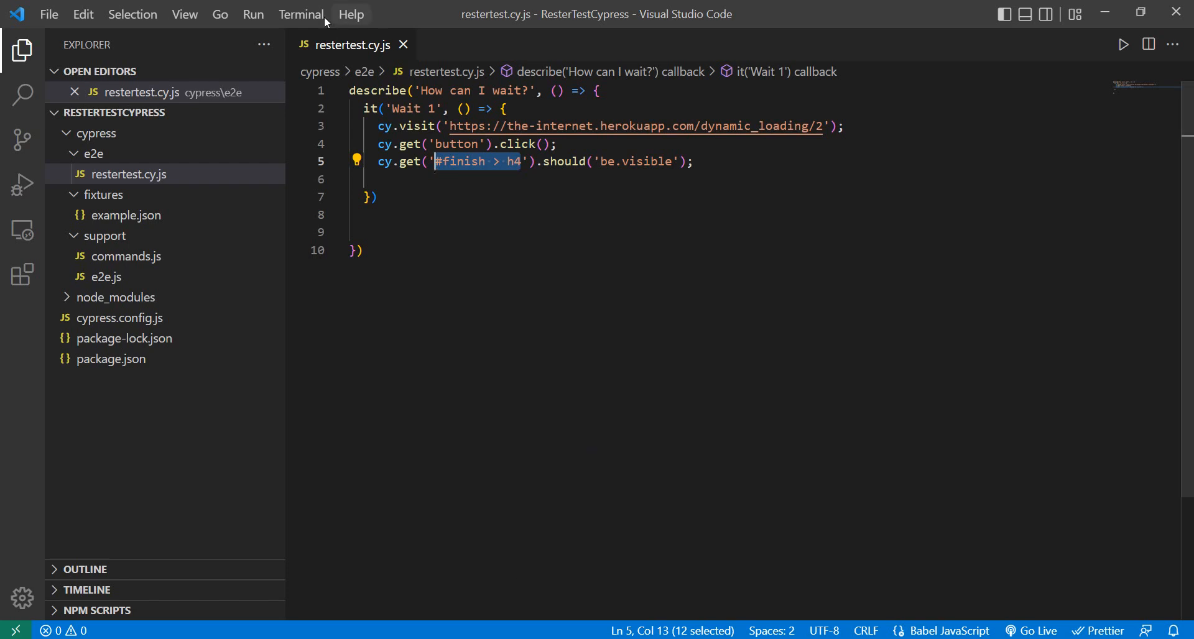
Open a new terminal in the project and run 'npx cypress open'
left_click(301, 14)
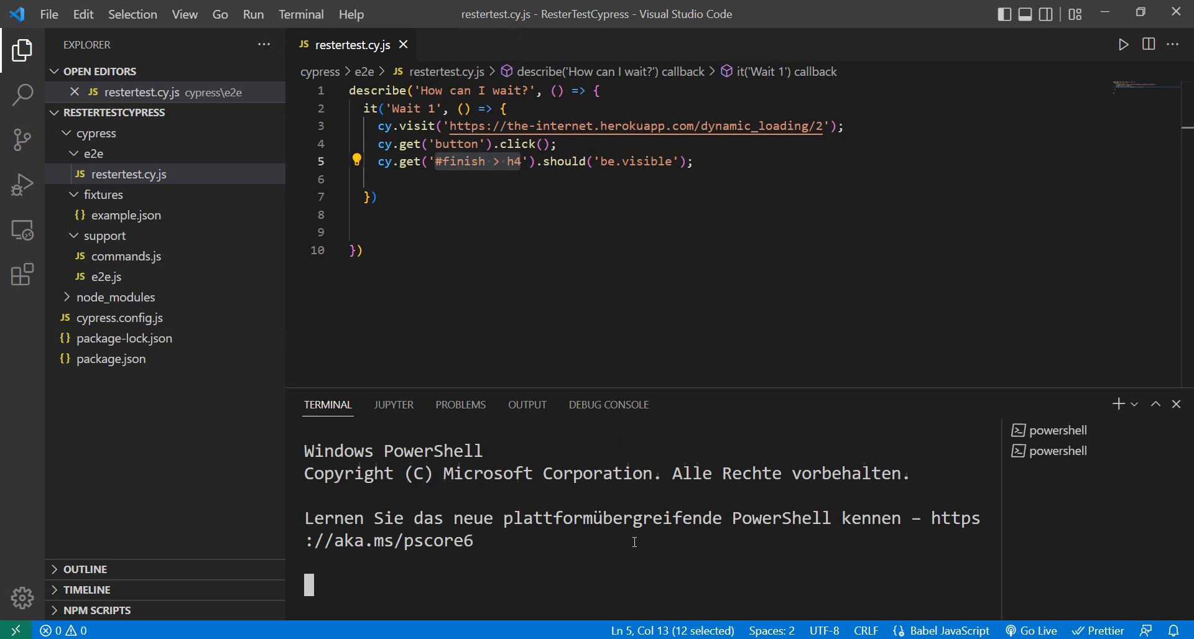
type("npx")
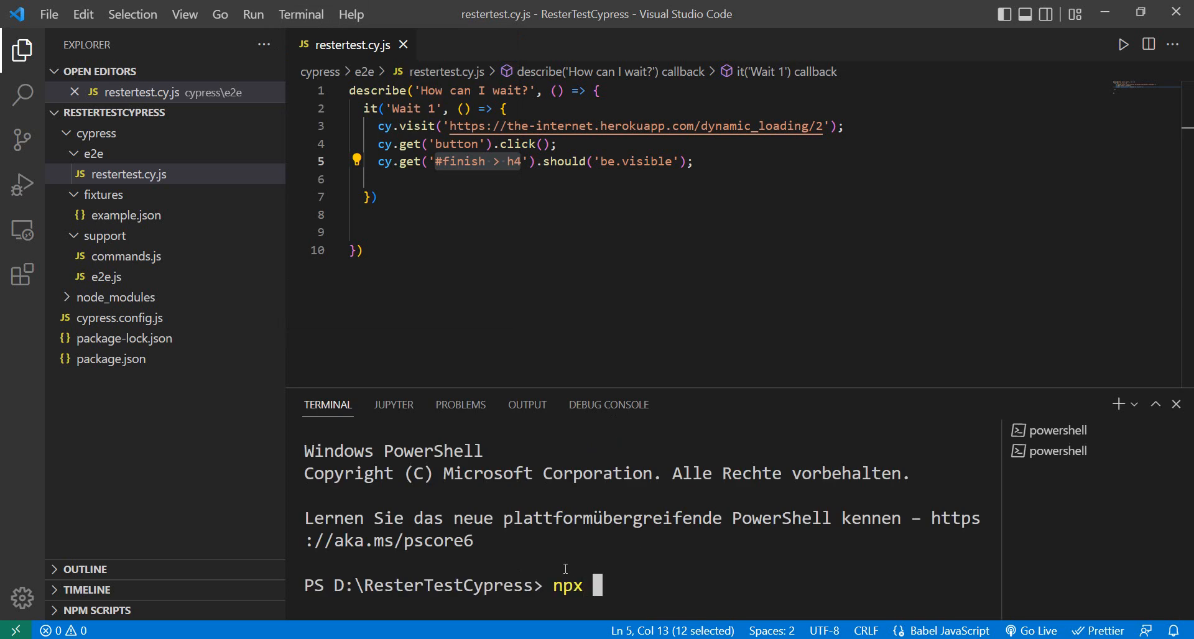
type("cypress open")
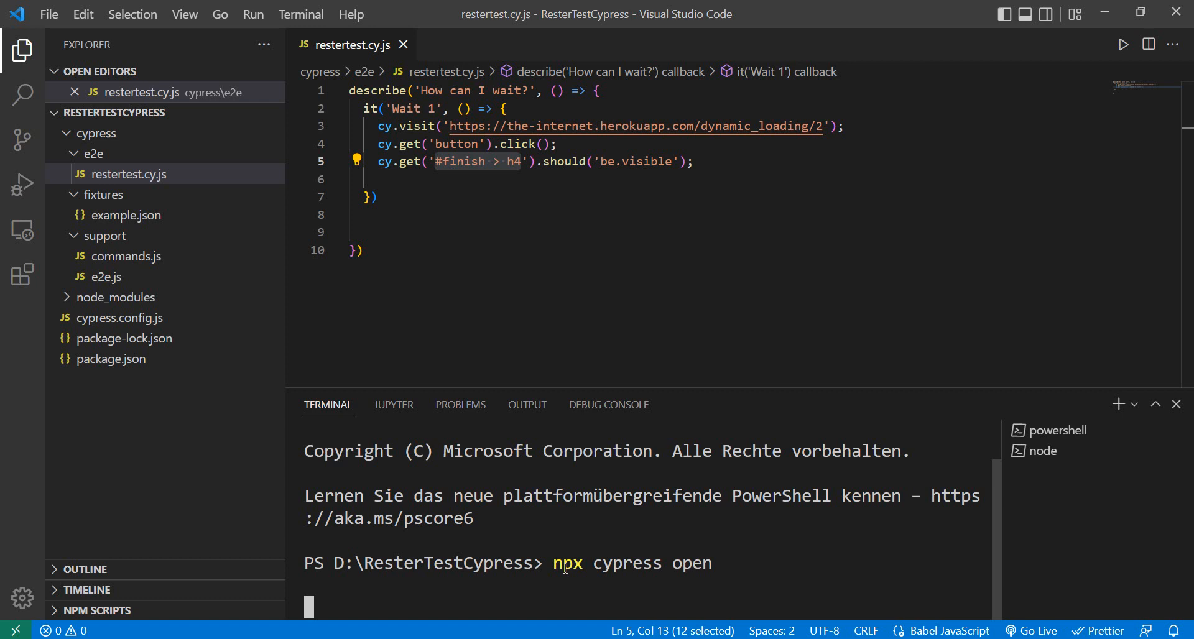
mouse_move(685, 570)
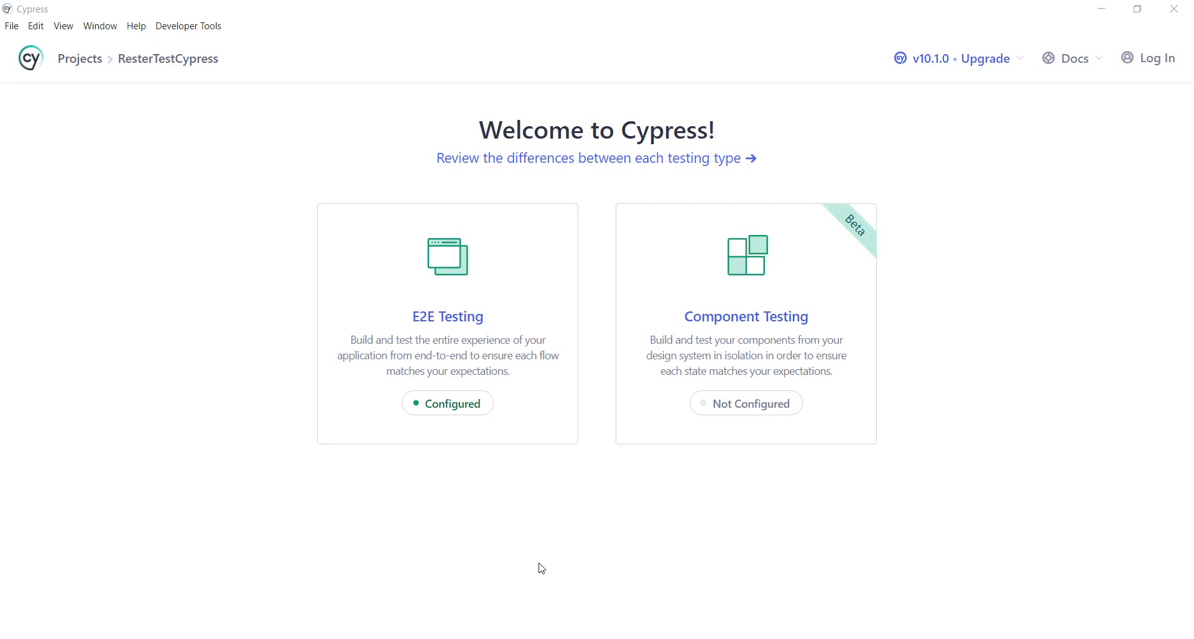
mouse_move(471, 301)
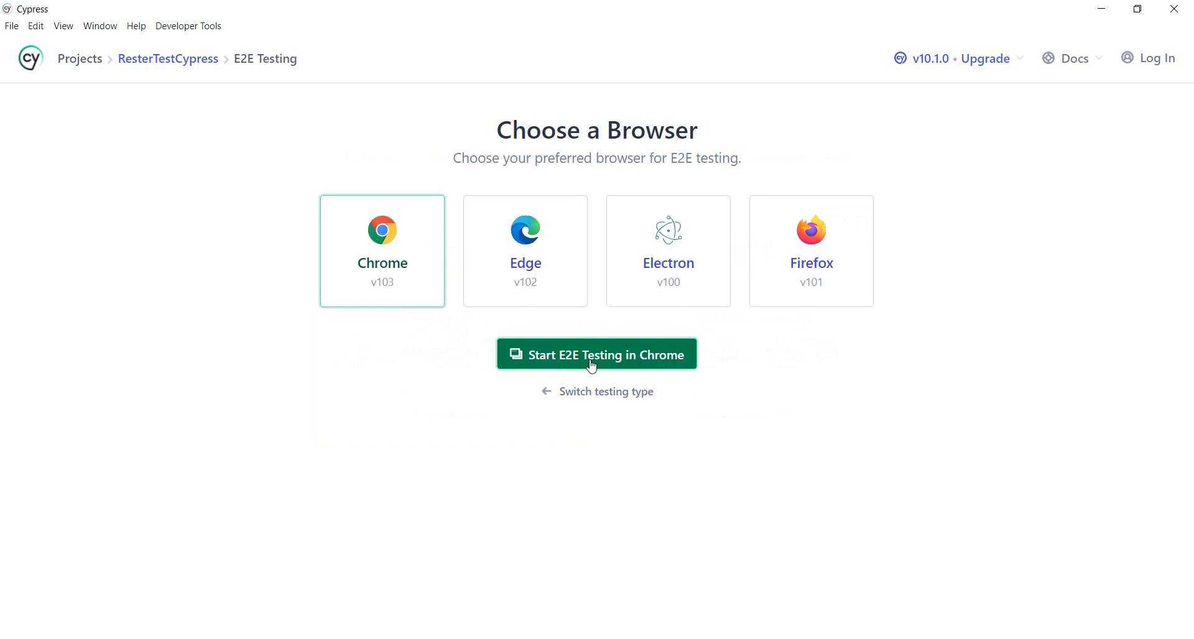
Start E2E testing in Chrome and run the restertest.cy.js spec
left_click(597, 355)
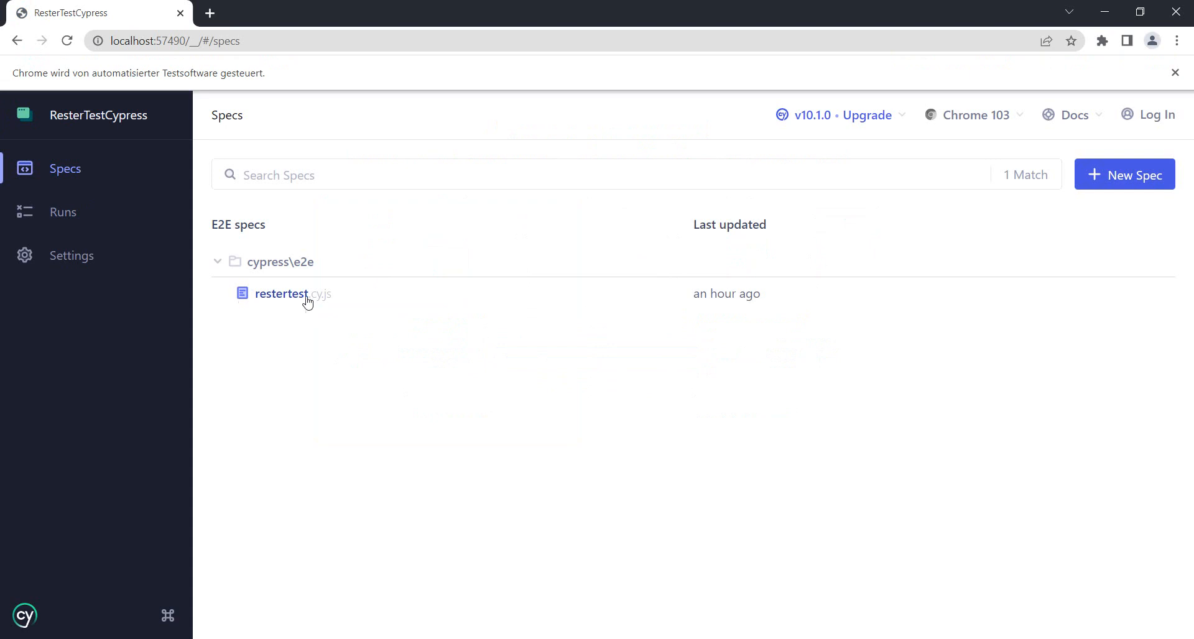
left_click(281, 293)
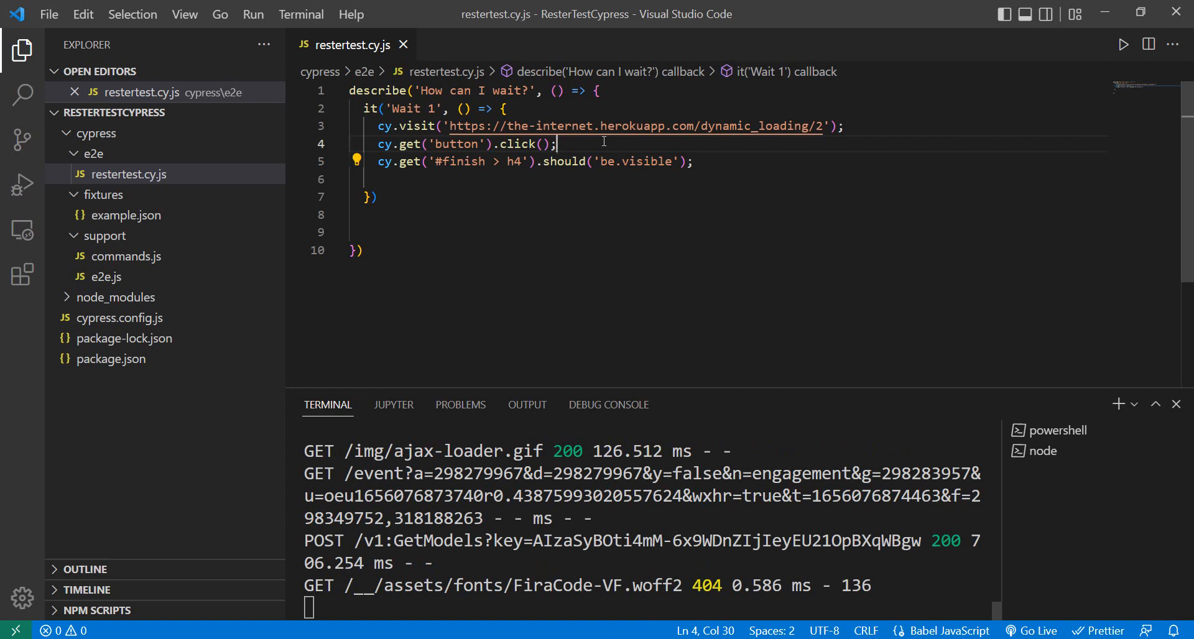
Insert cy.wait("6000") after the click line in Wait 1 and save the spec
key("Enter")
type("w")
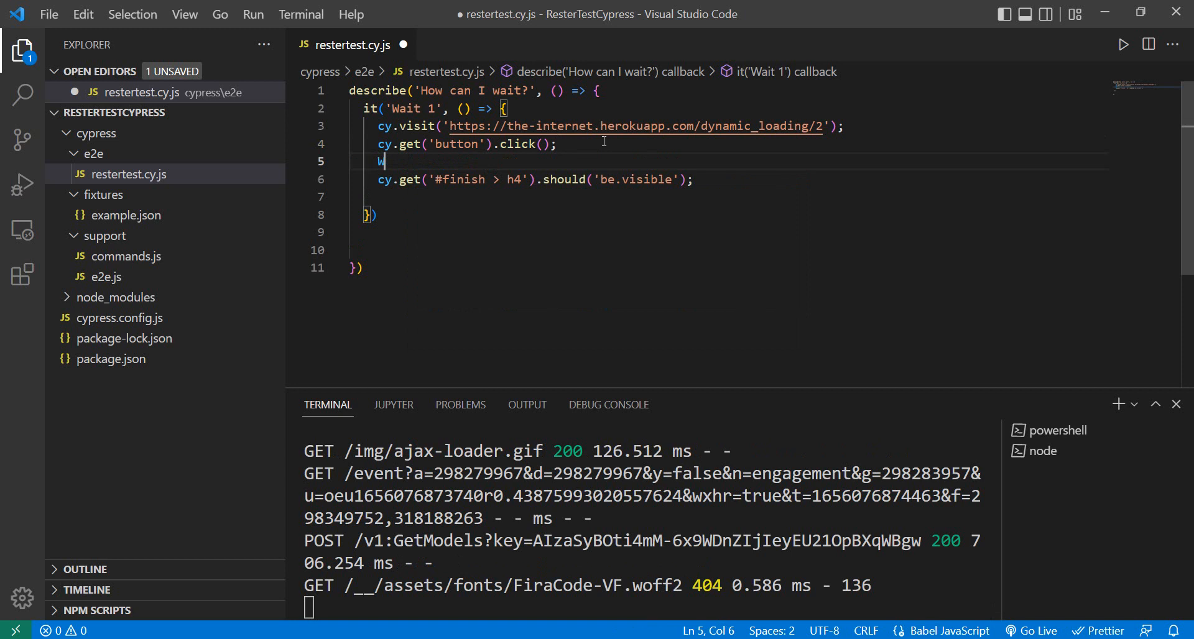
type("WebGLActiveInfo")
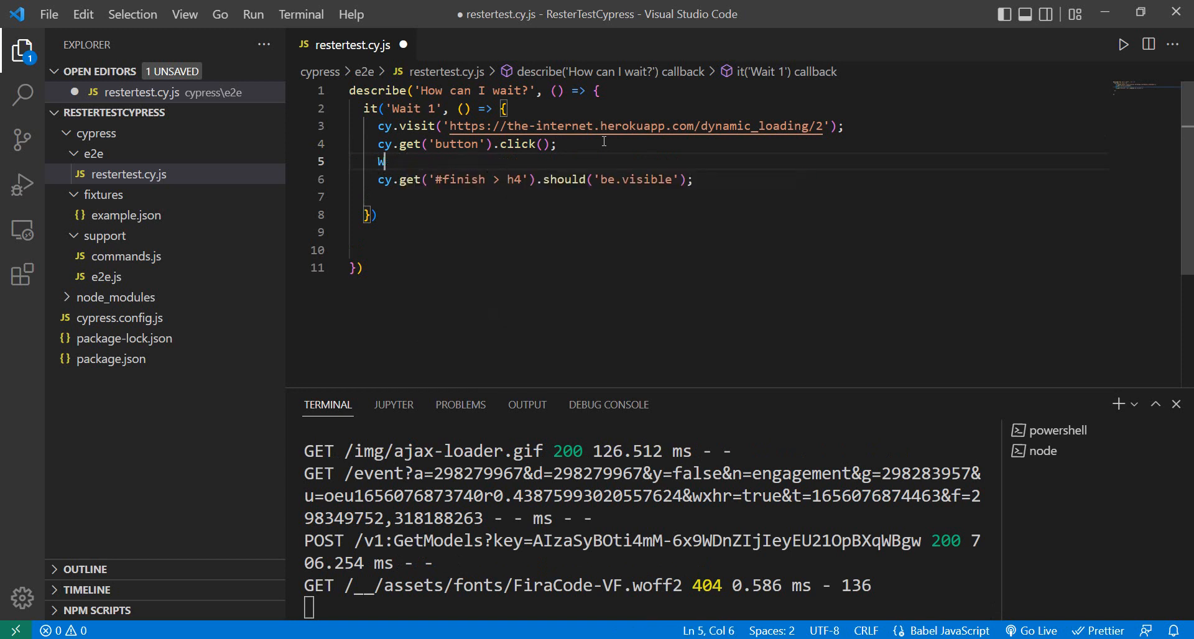
type("ebGLActiveInfo.")
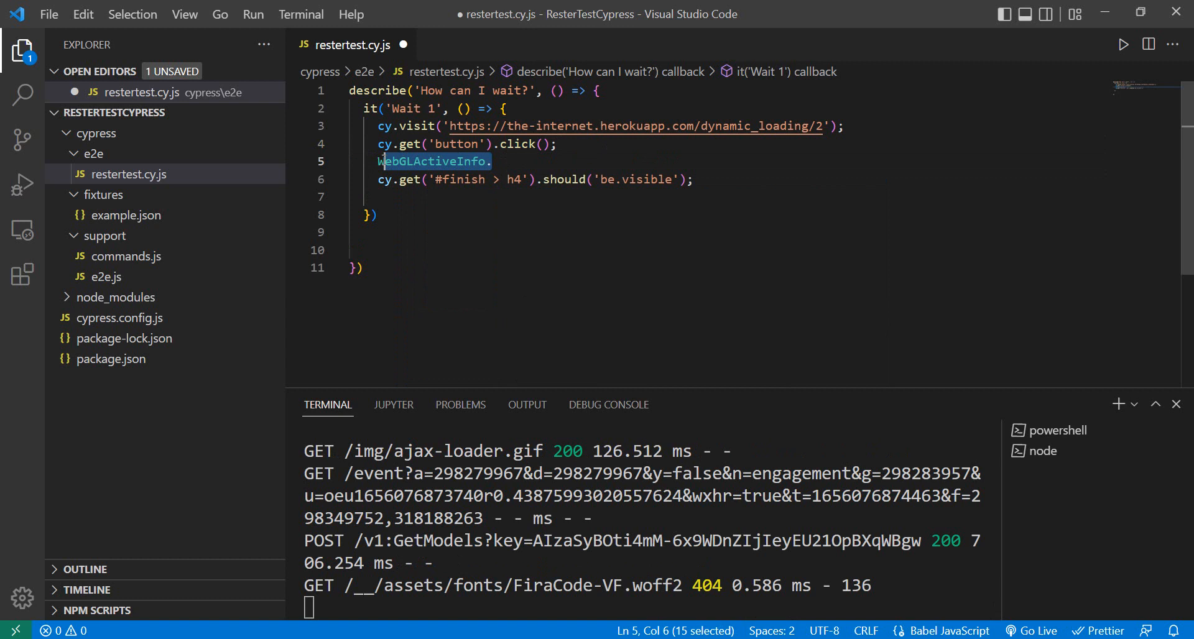
type("cy.")
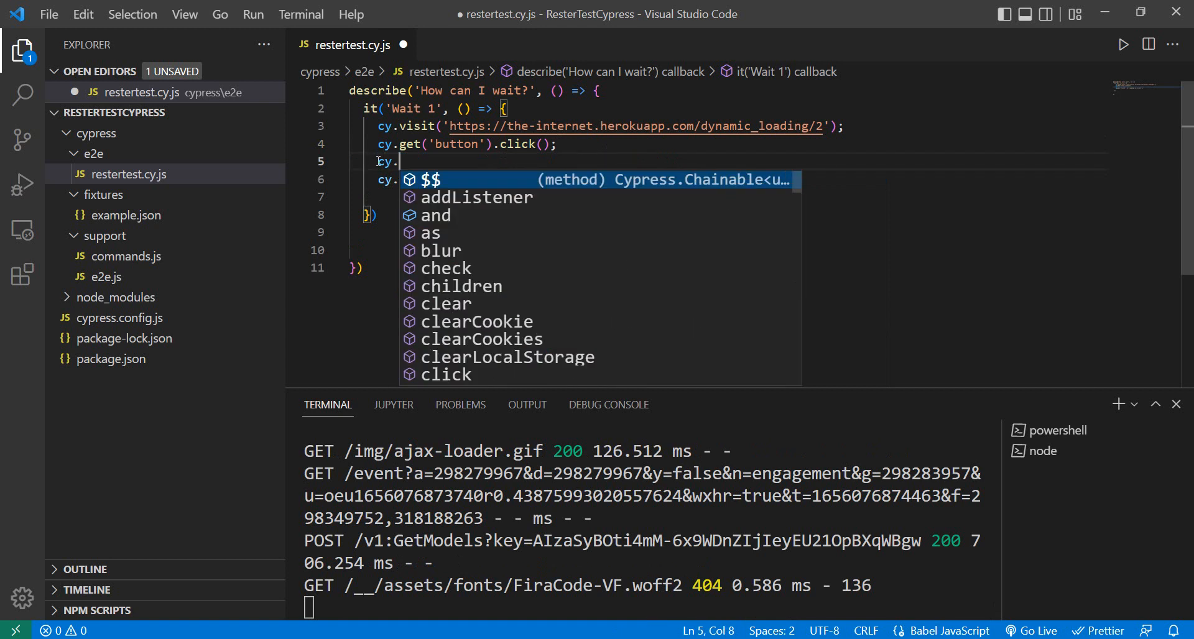
type("wait(\"")
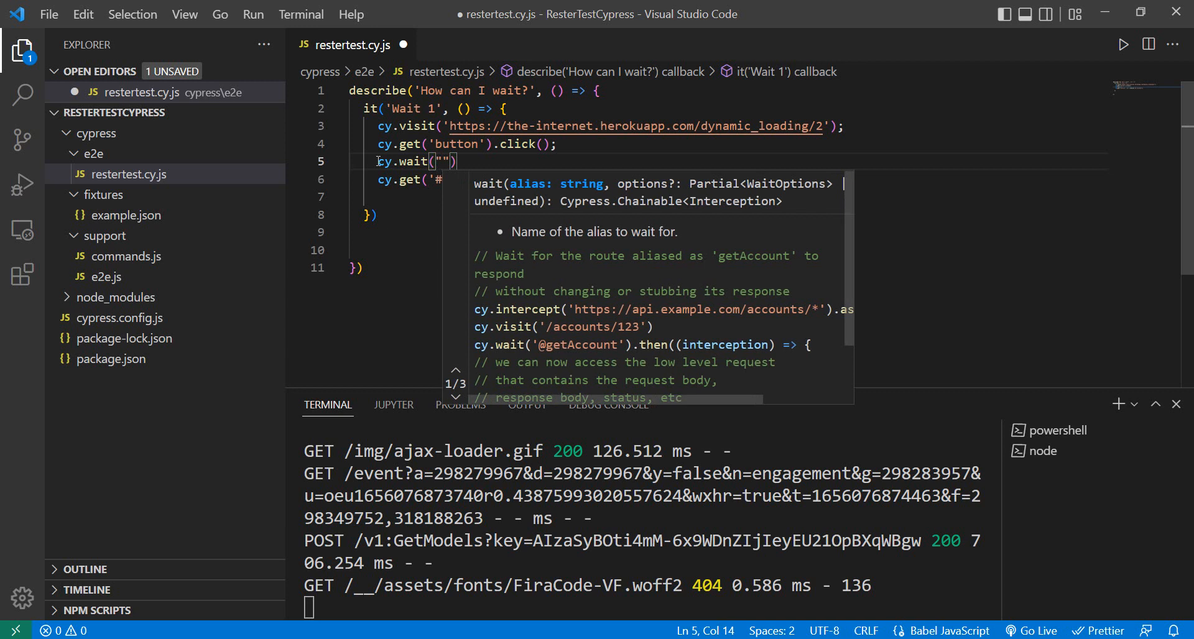
type("6000")
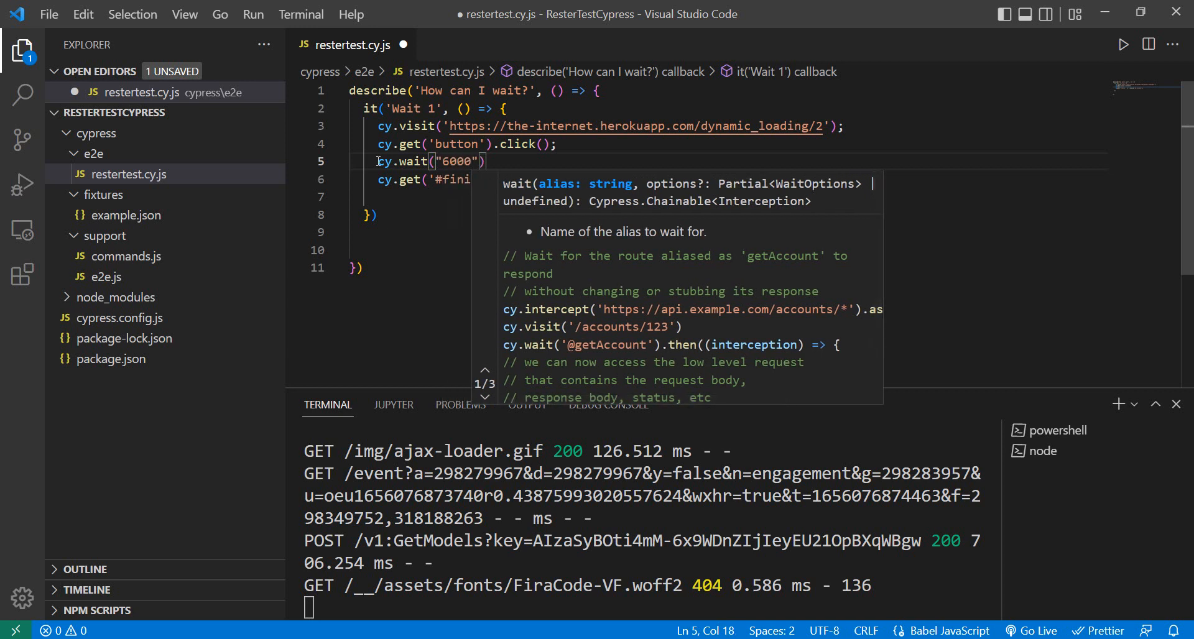
key("ctrl+s")
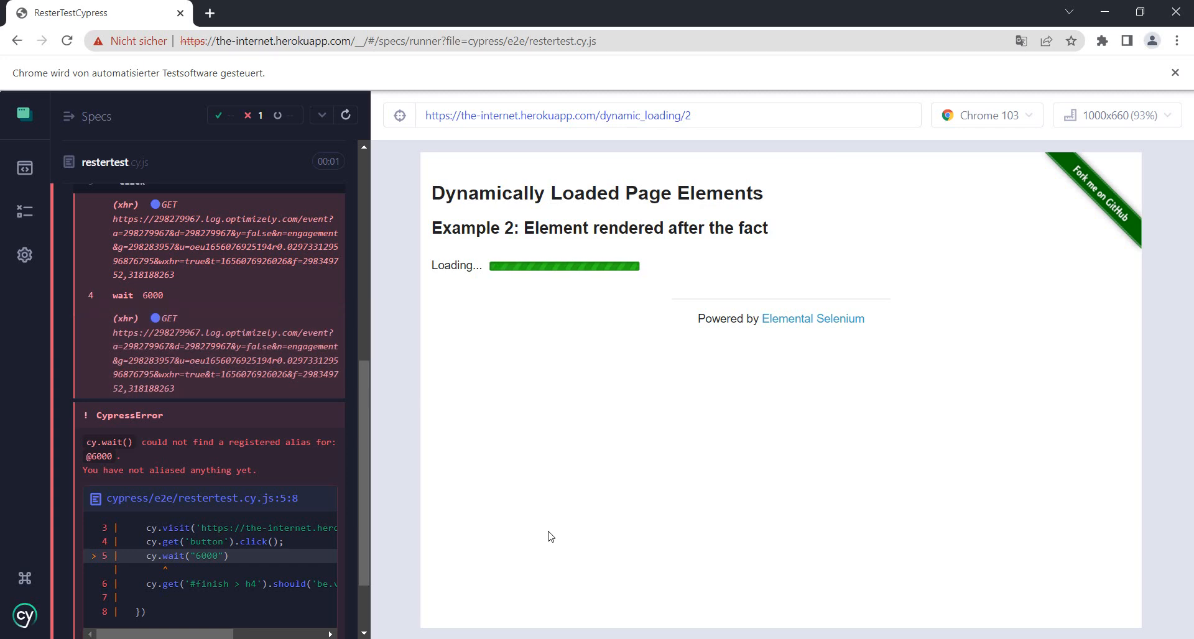
mouse_move(406, 588)
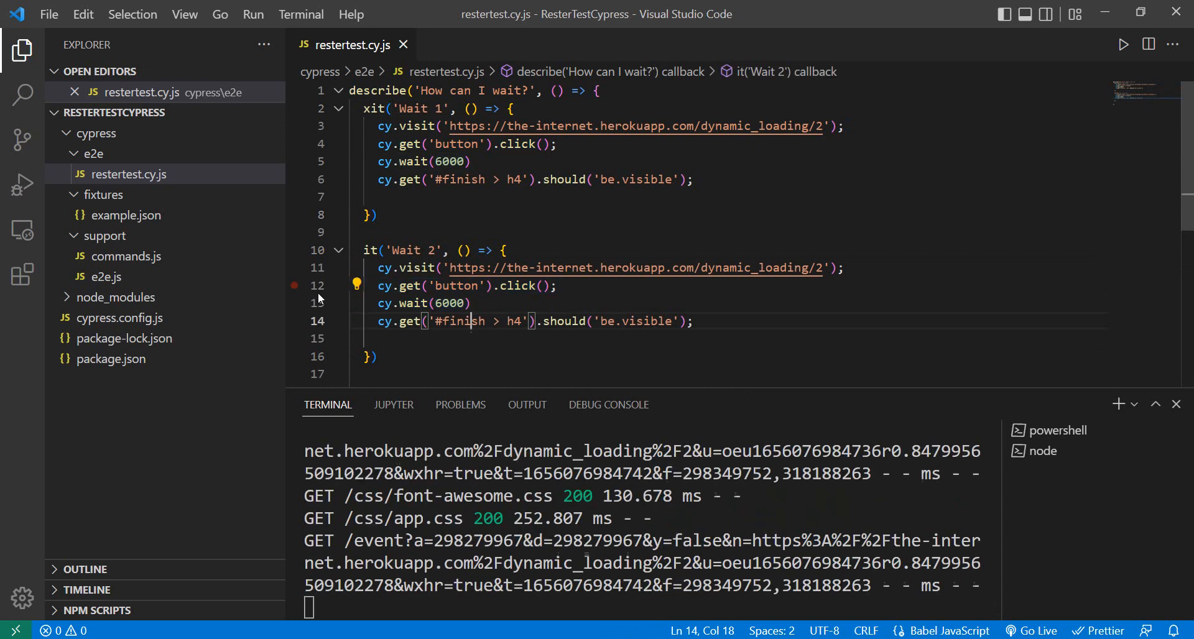
Delete the cy.wait(6000) line from the Wait 2 test
triple_click(423, 303)
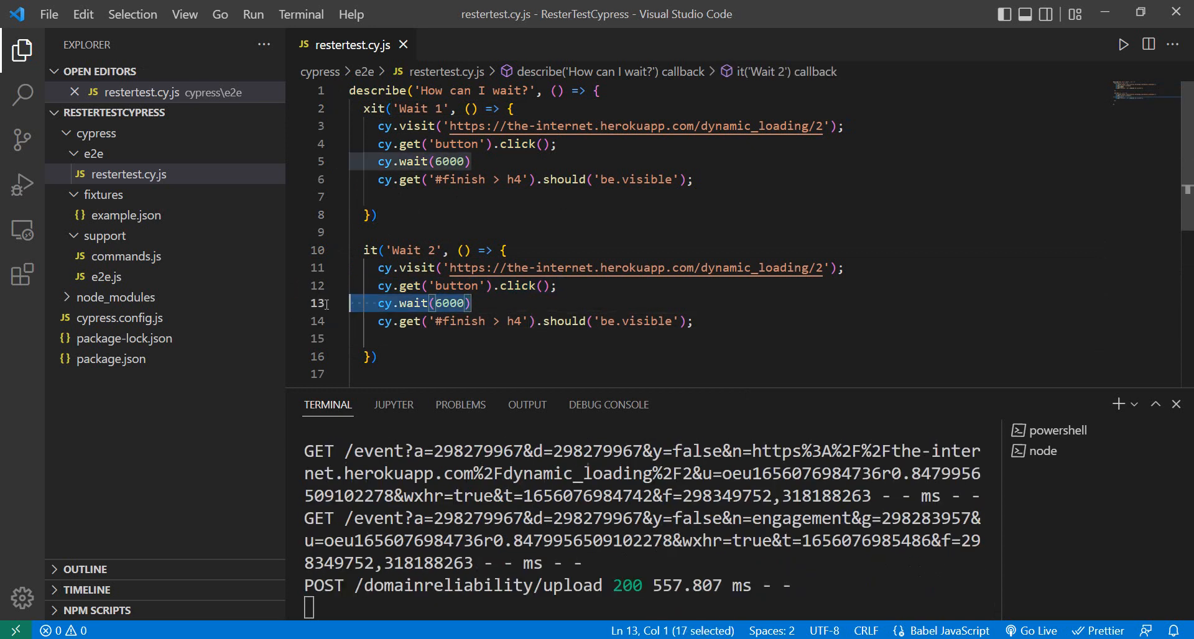
key("Delete")
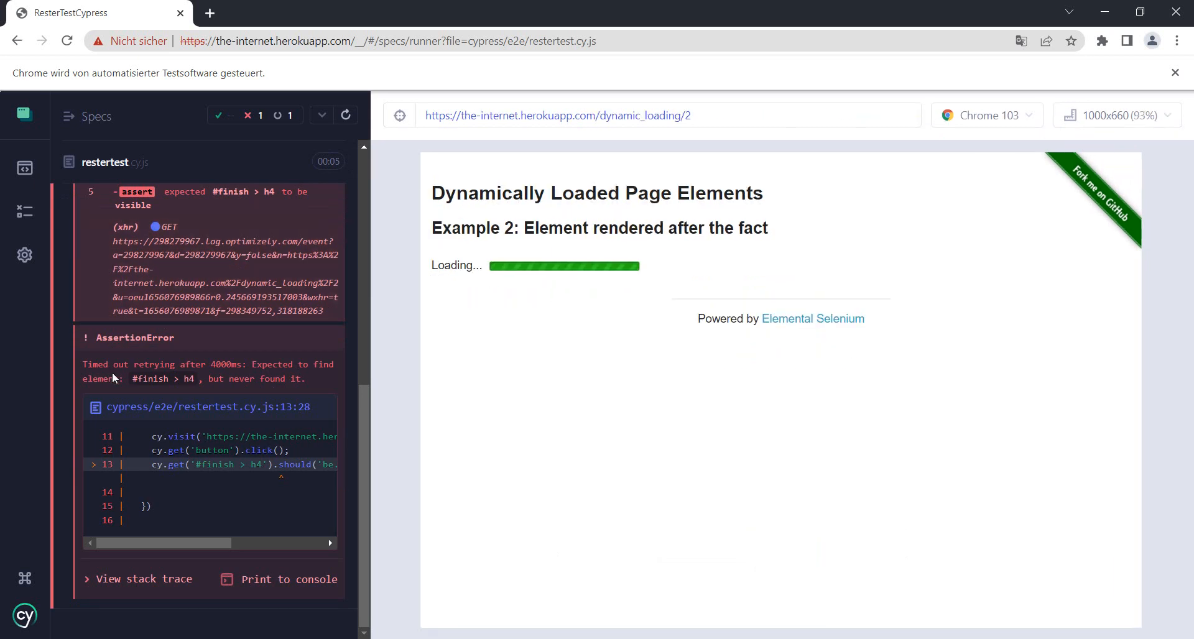
mouse_move(227, 375)
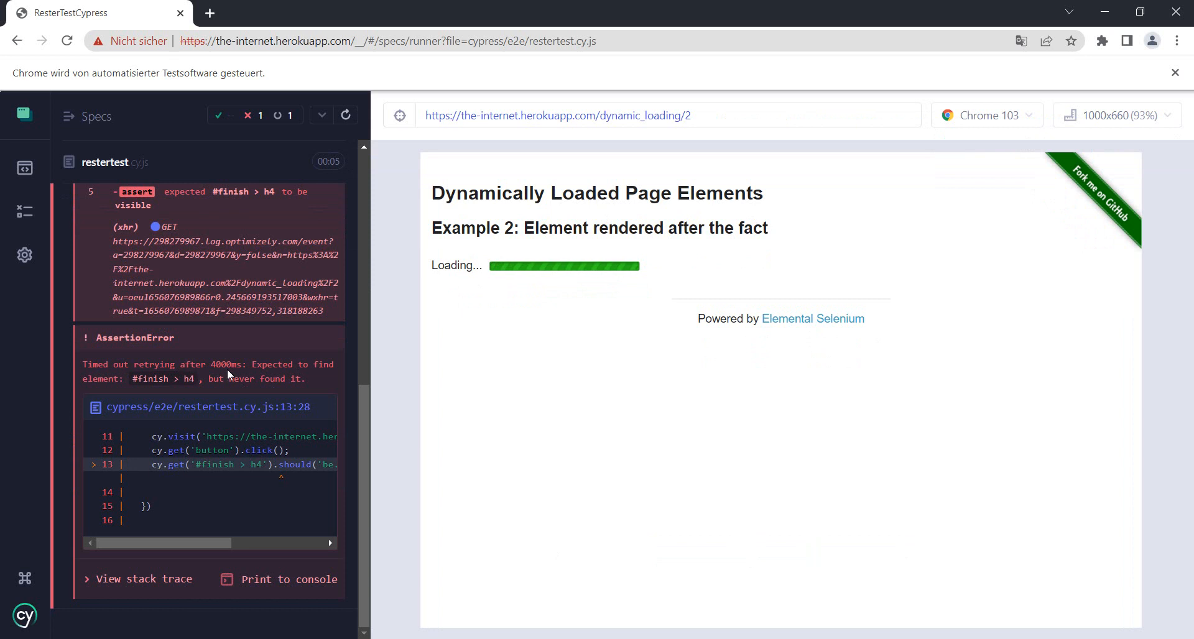
mouse_move(82, 374)
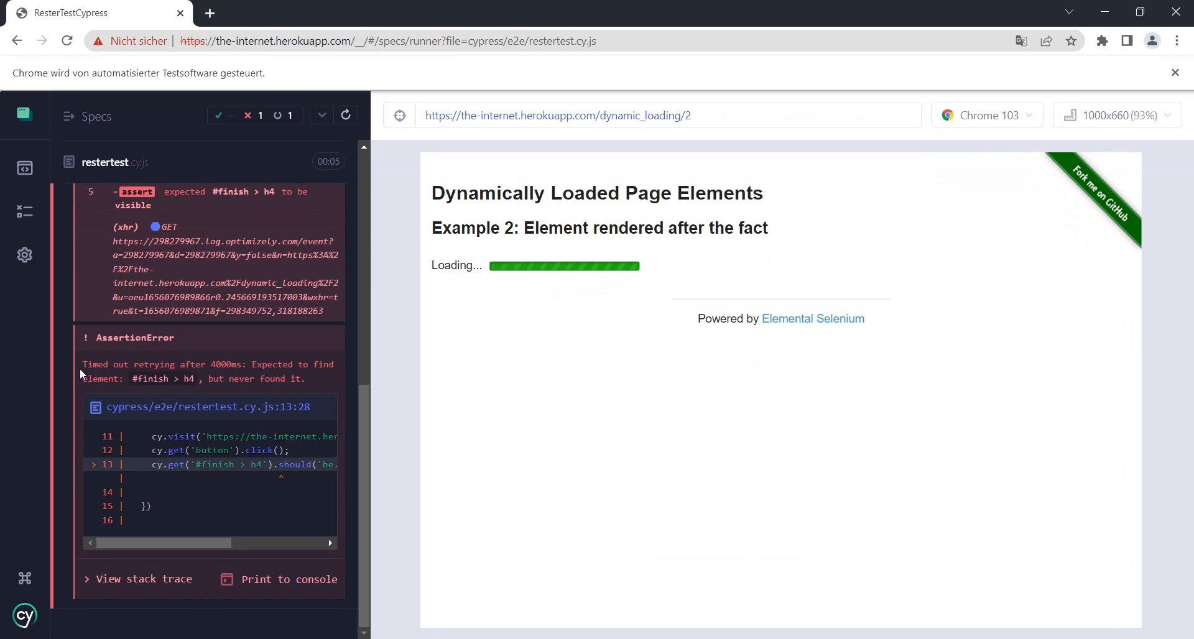
mouse_move(302, 388)
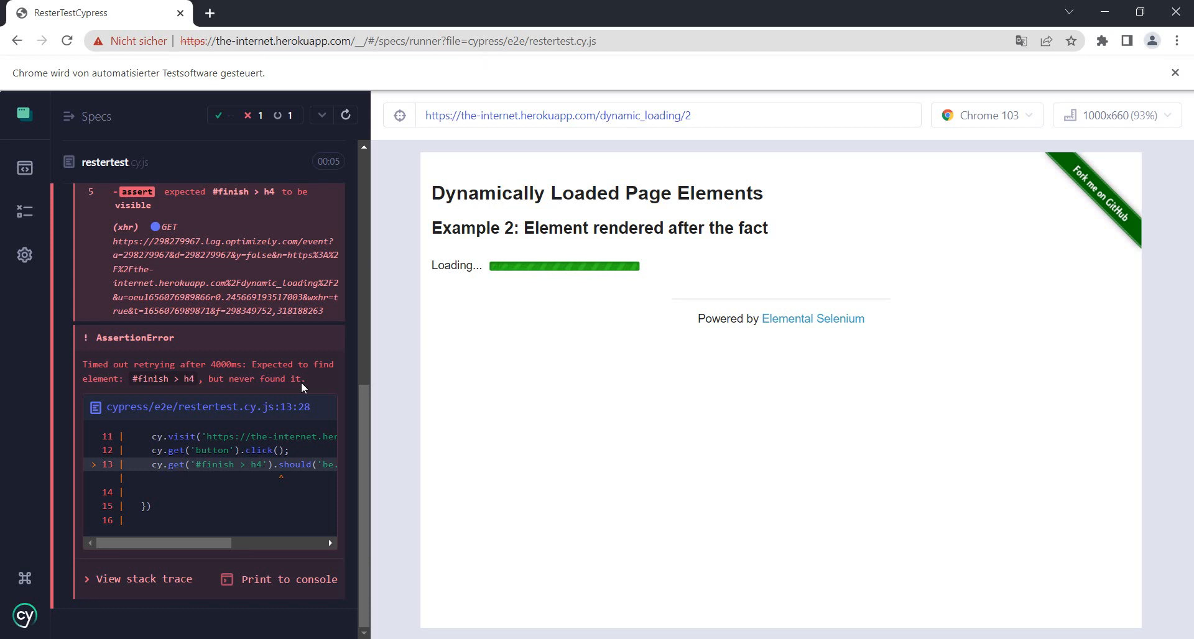
mouse_move(128, 350)
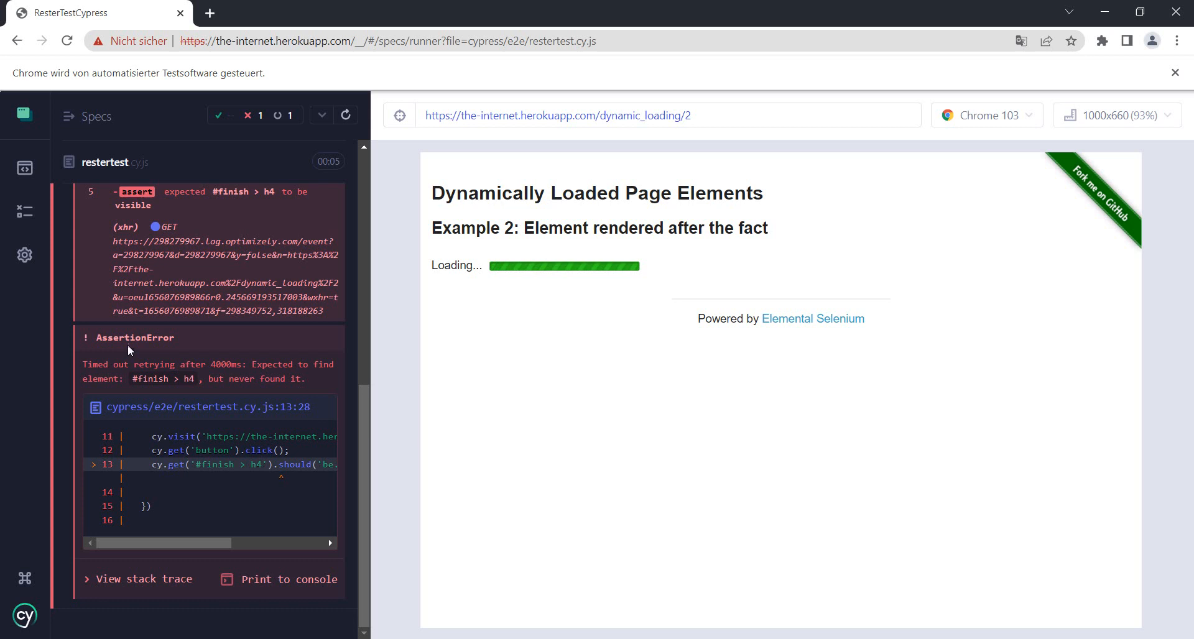
Open Cypress Settings, expand Project Settings and scroll to the resolved configuration
left_click(24, 255)
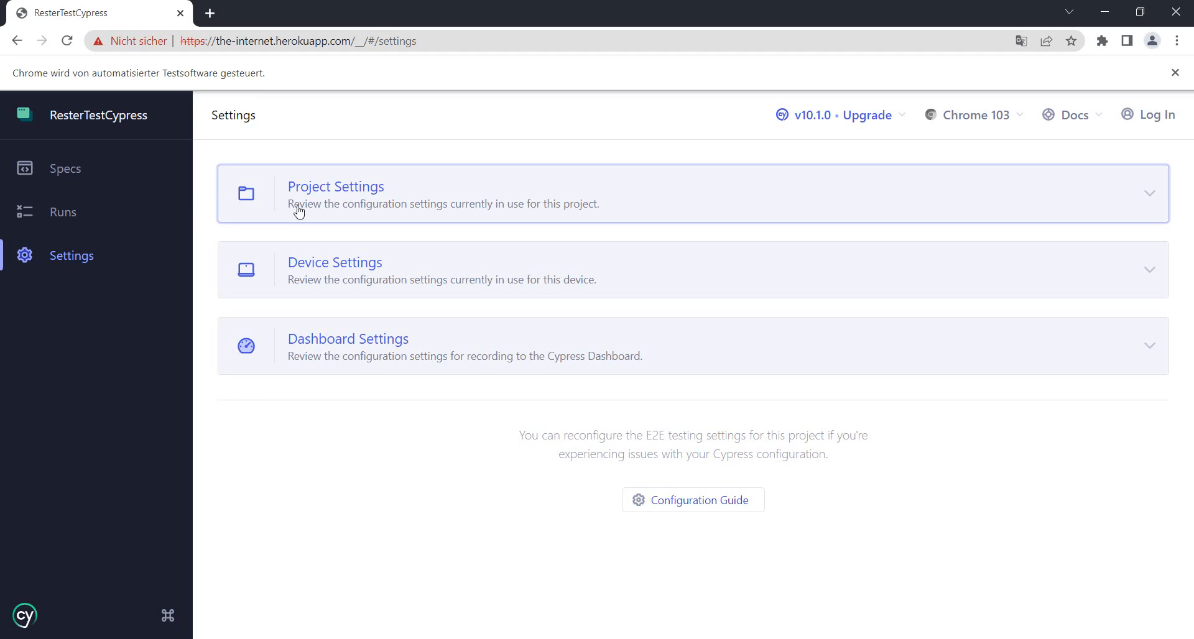
mouse_move(452, 206)
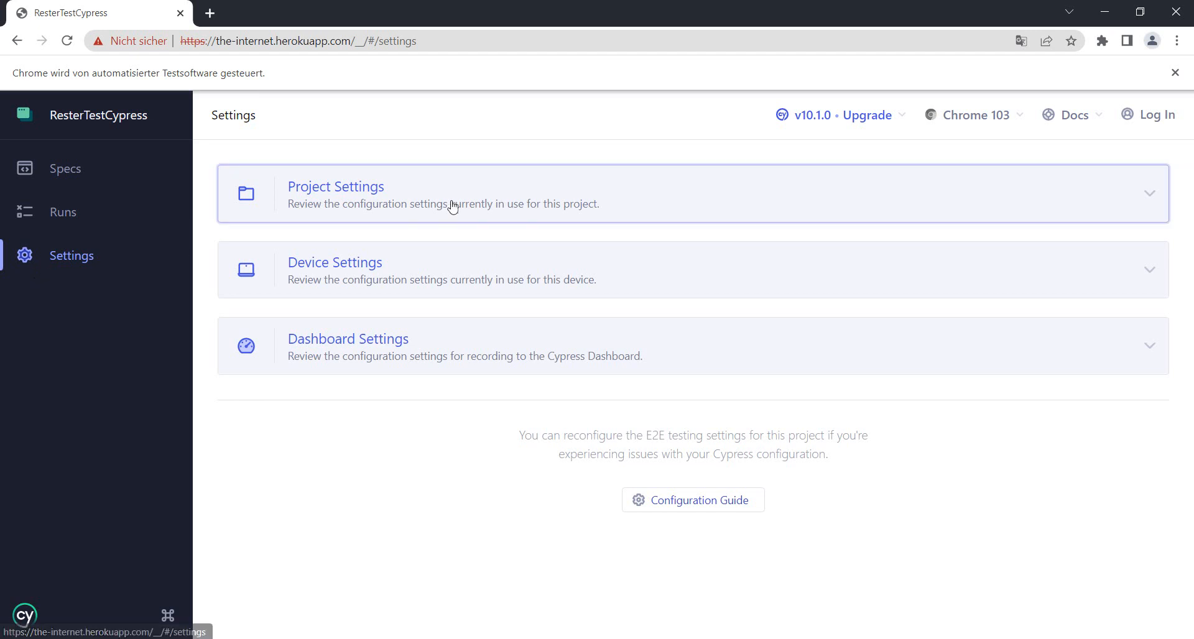
mouse_move(461, 204)
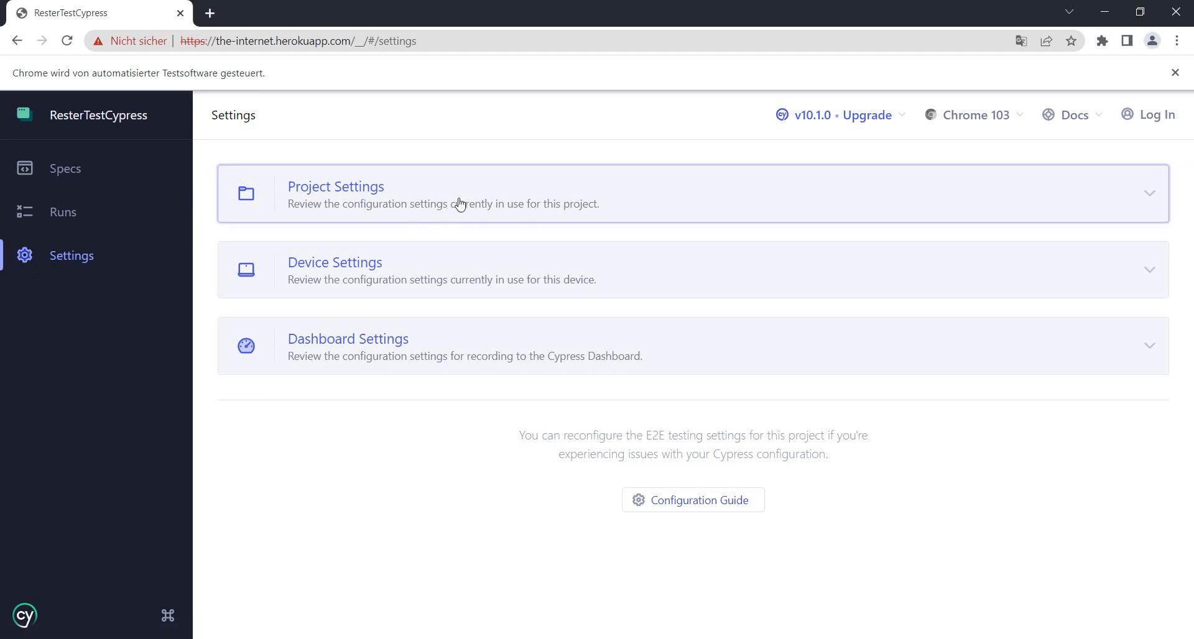
left_click(335, 186)
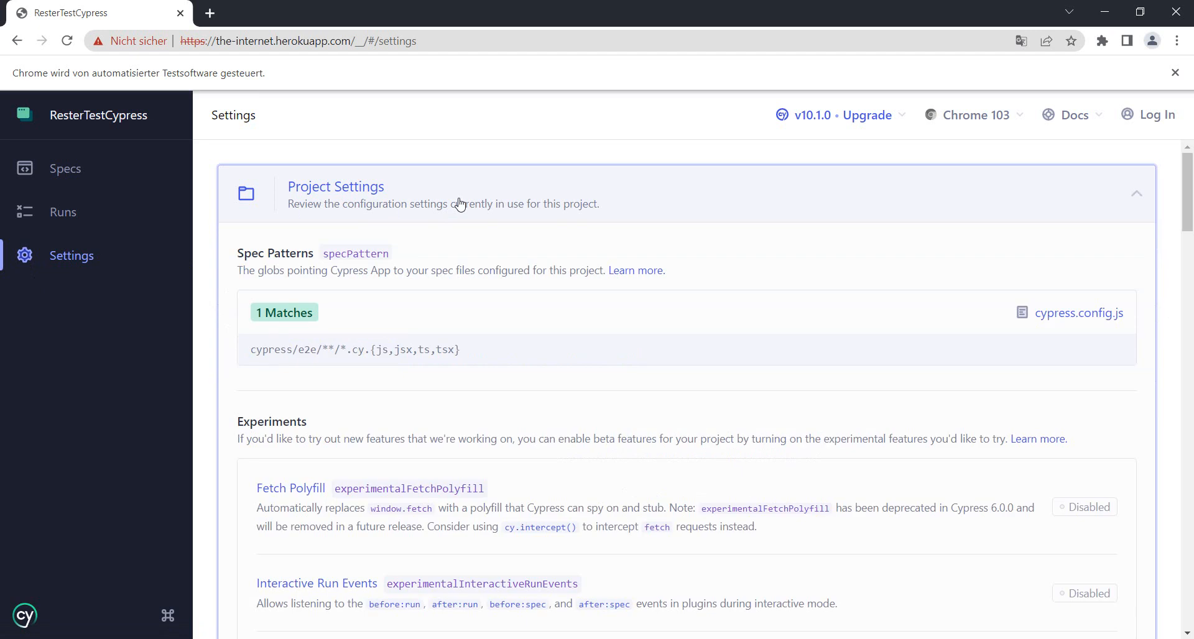
scroll("down", 3)
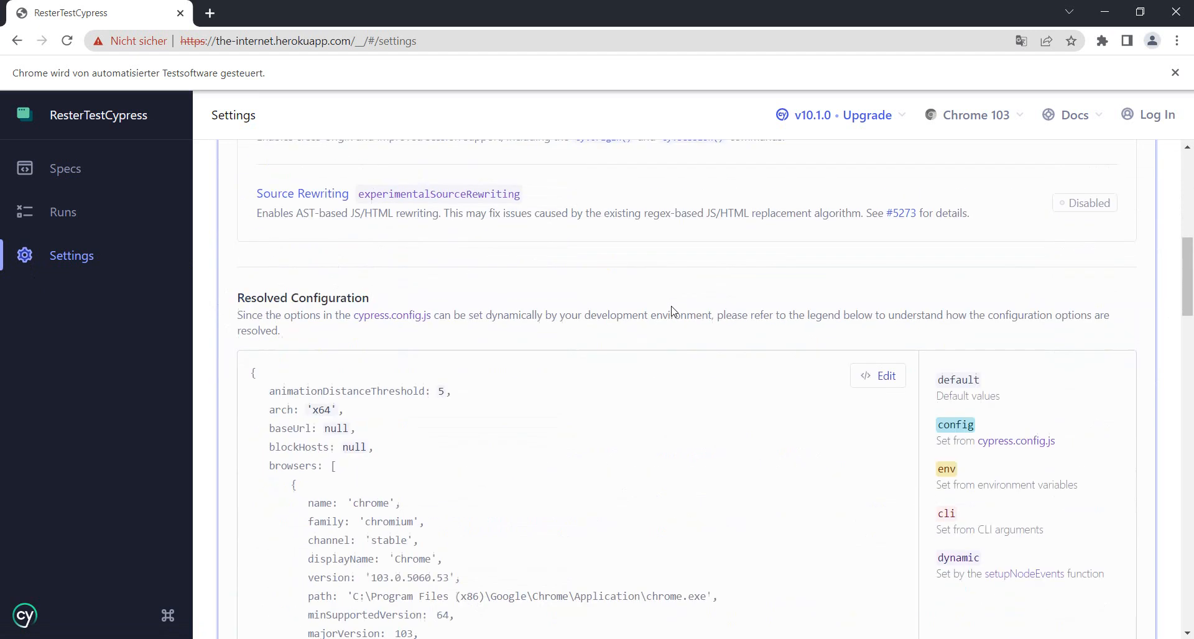
scroll("down", 3)
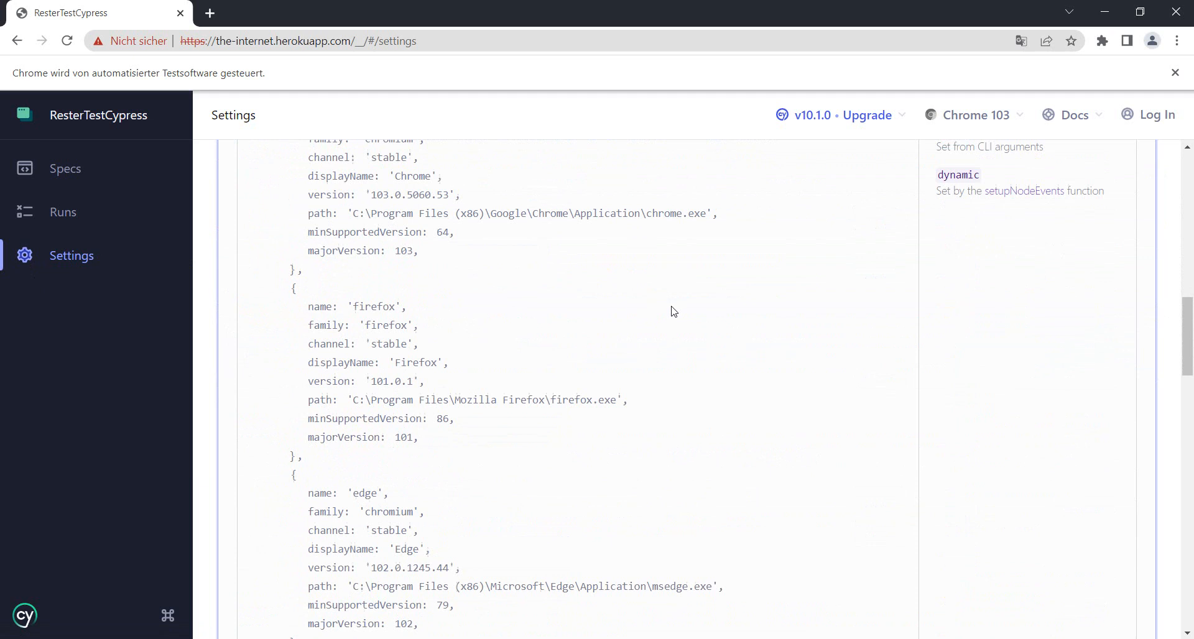
scroll("down", 3)
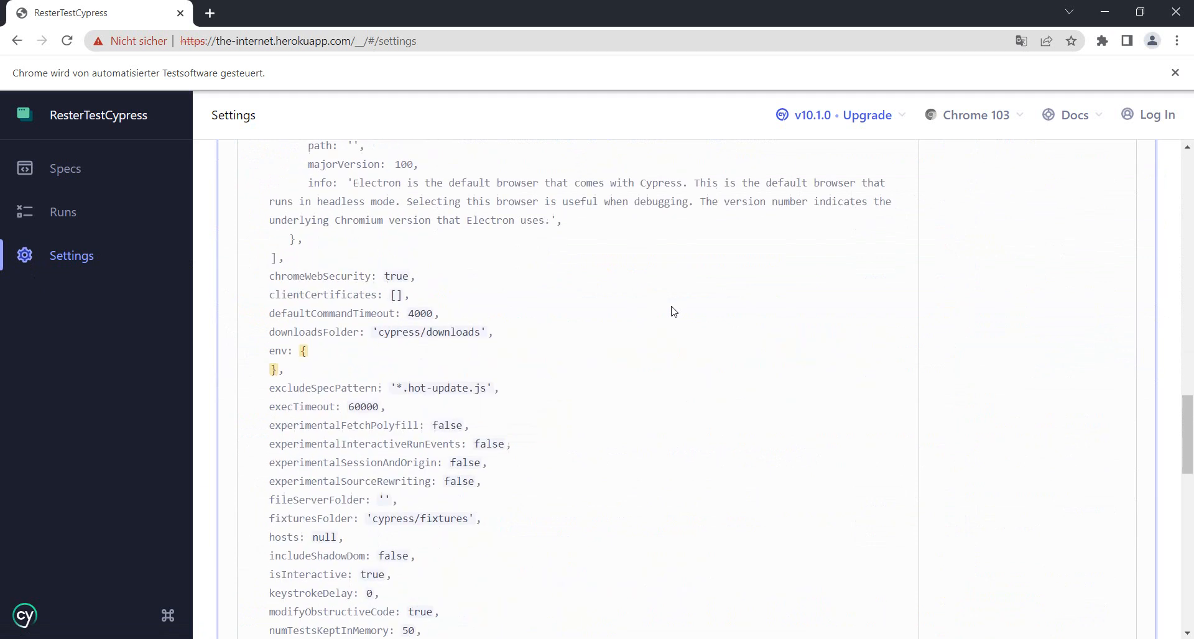
scroll("down", 3)
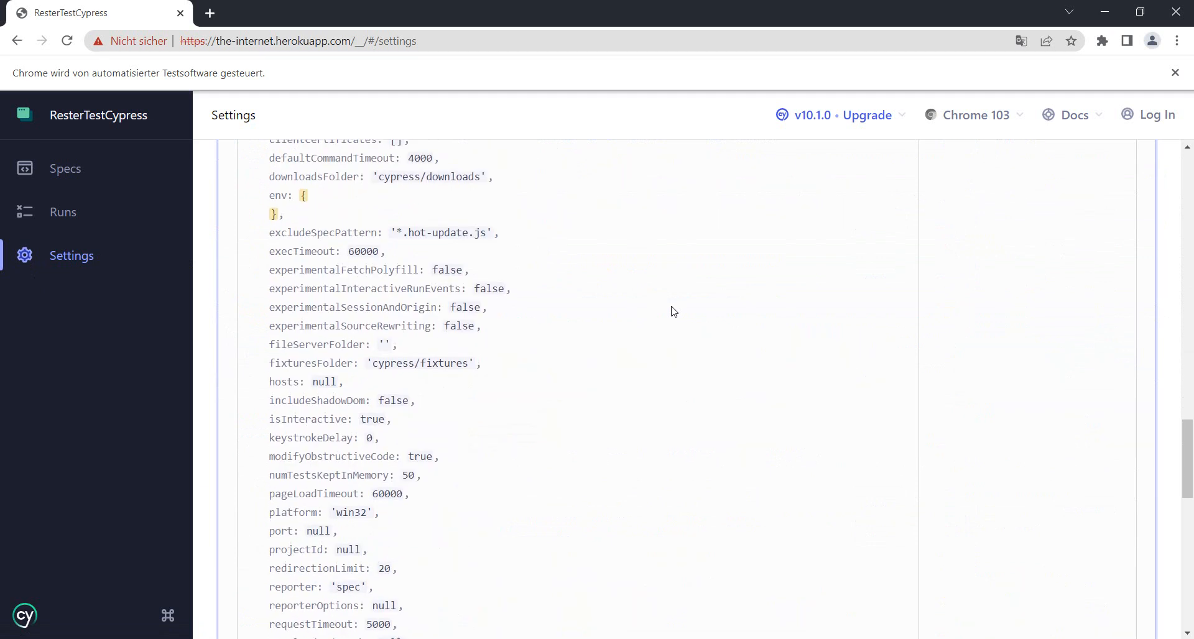
Search the settings page for 4000
key("Ctrl+f")
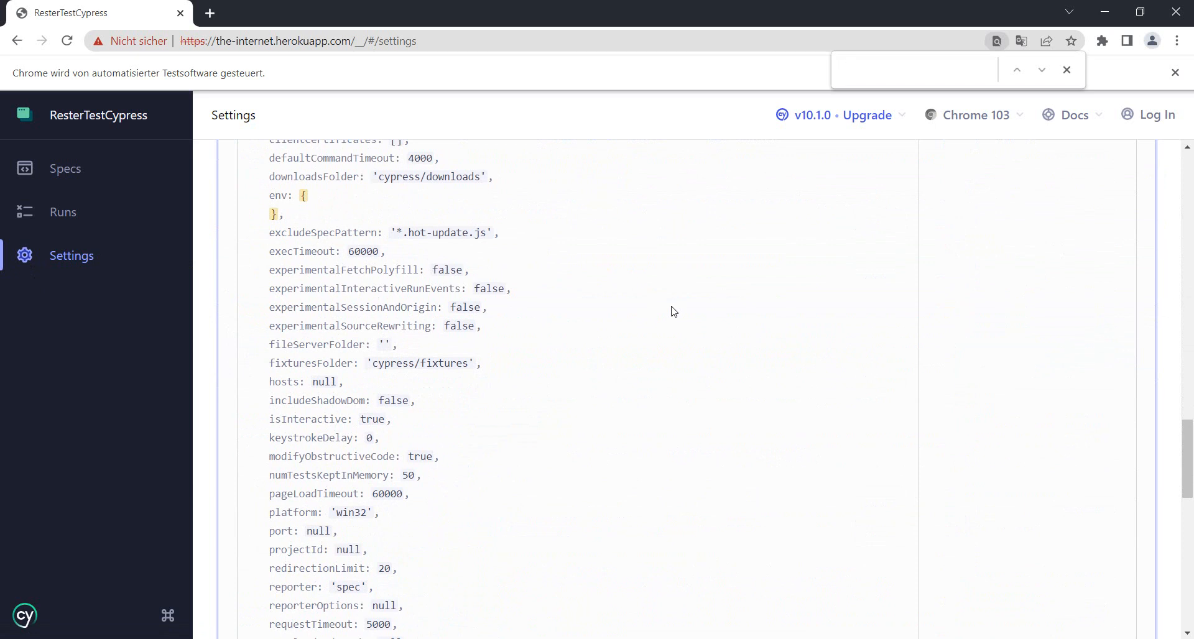
type("4000")
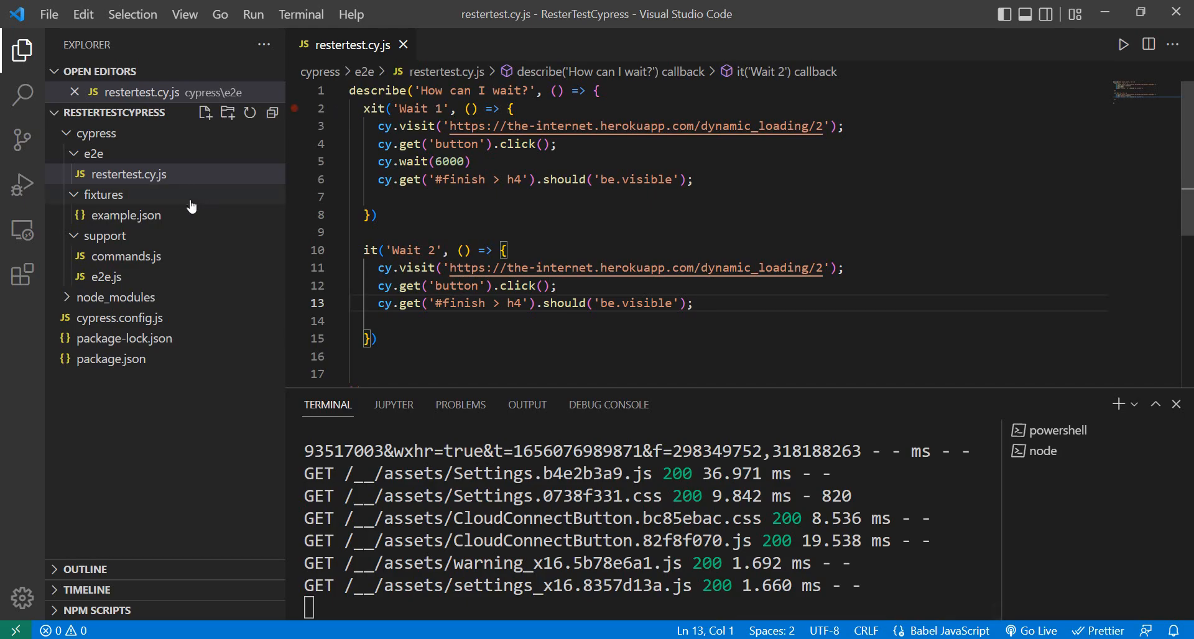
mouse_move(146, 318)
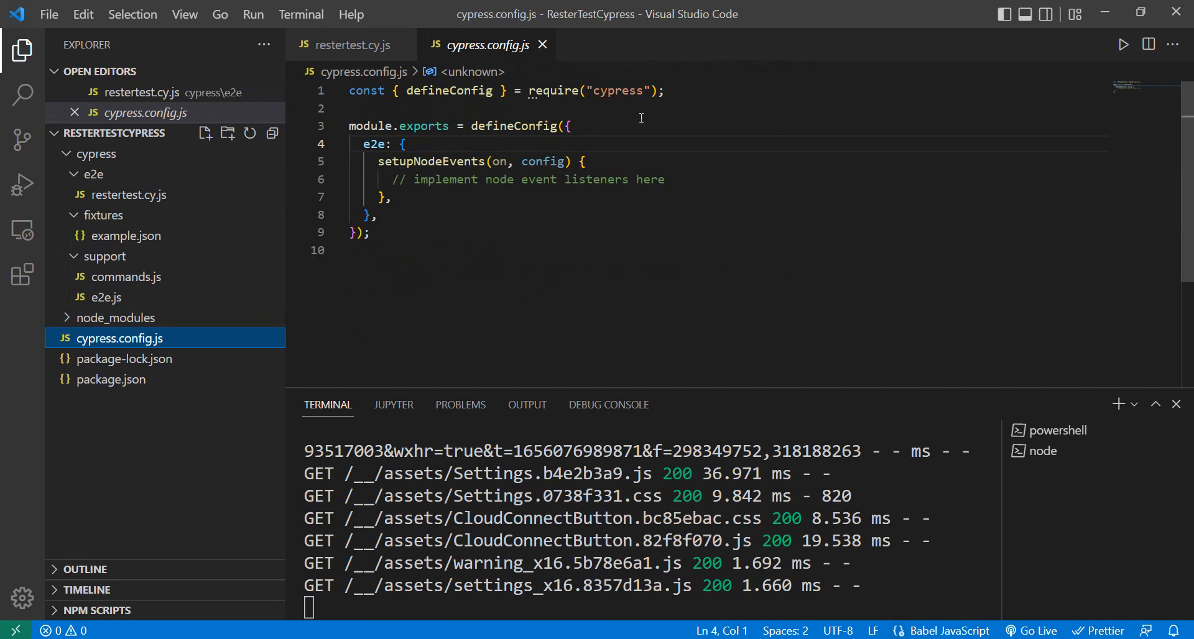
Add defaultCommandTimeout: 4000 to cypress.config.js, save, then change it to 6000
type("defaultCommandTimeout: 4000,")
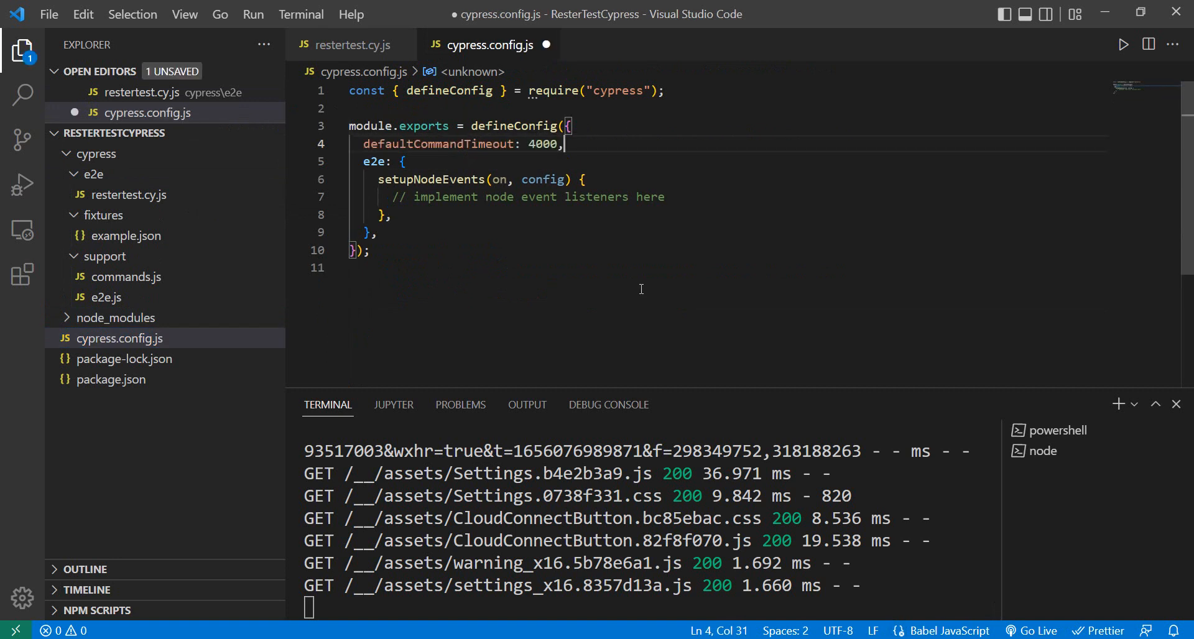
key("ctrl+s")
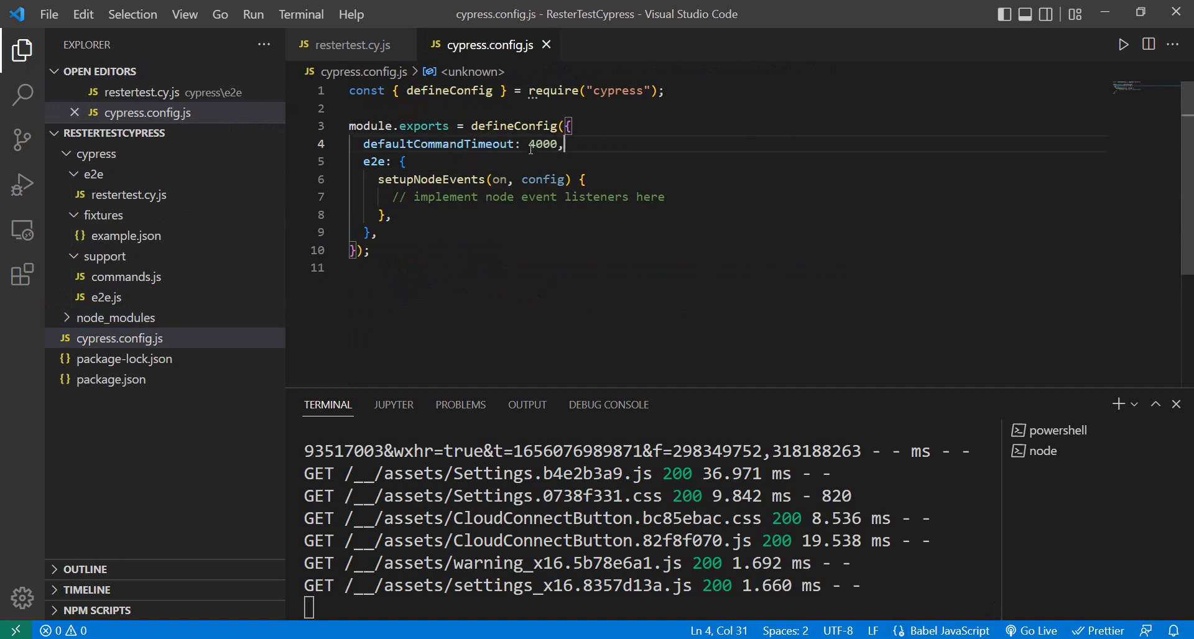
key("BackSpace")
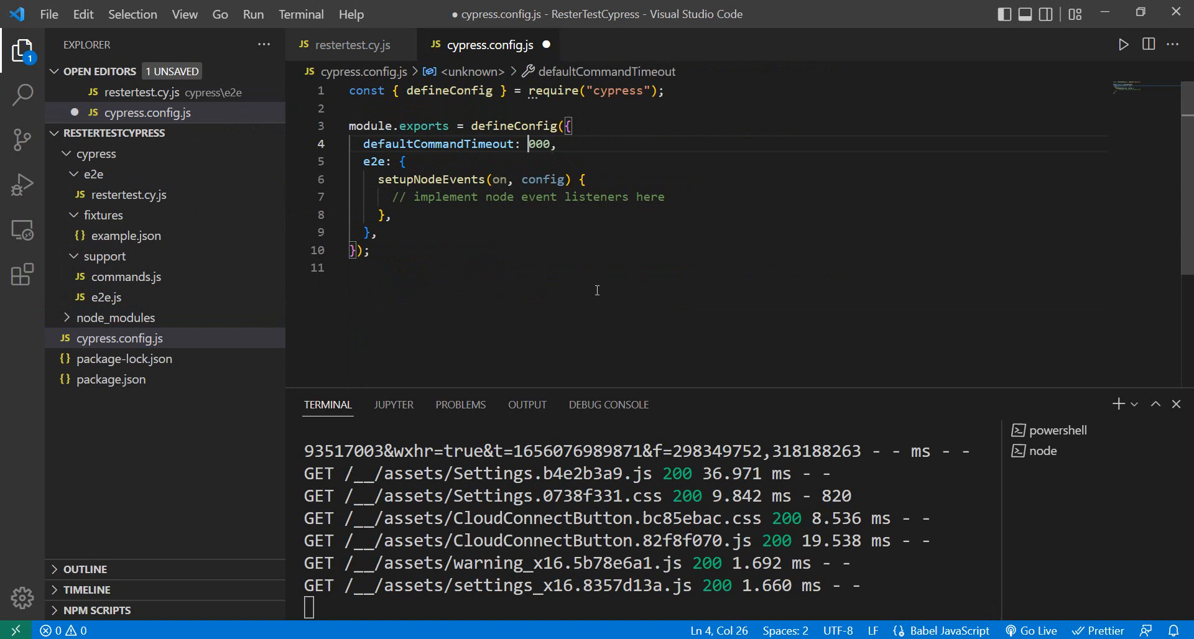
type("6")
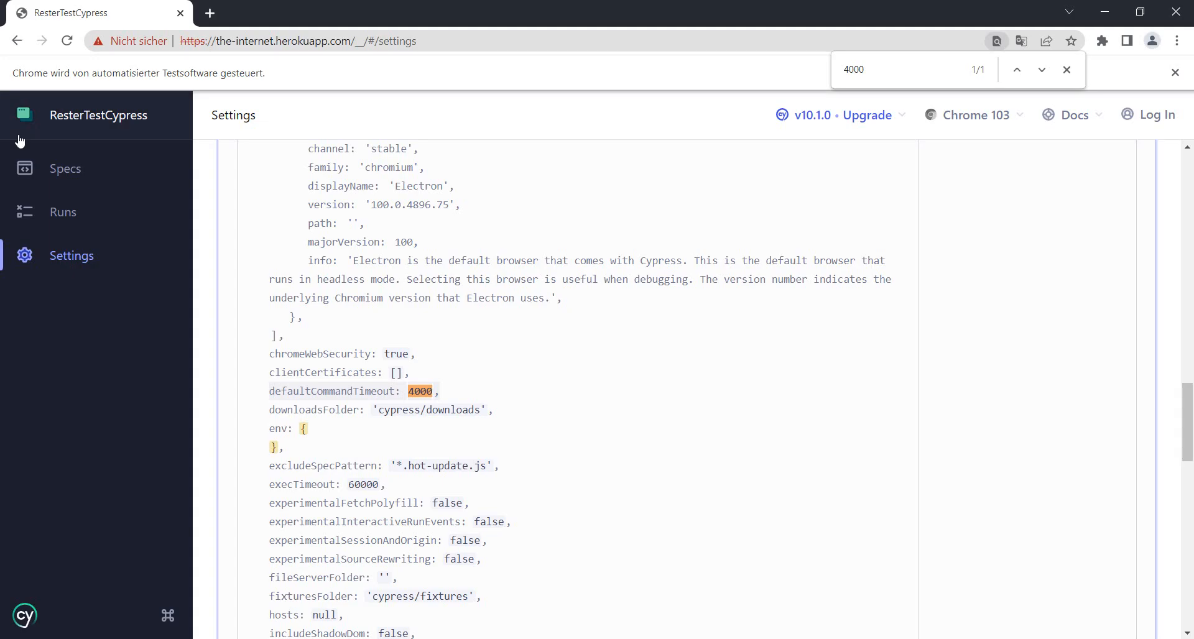
Return to the Specs list and rerun restertest.cy.js
left_click(65, 168)
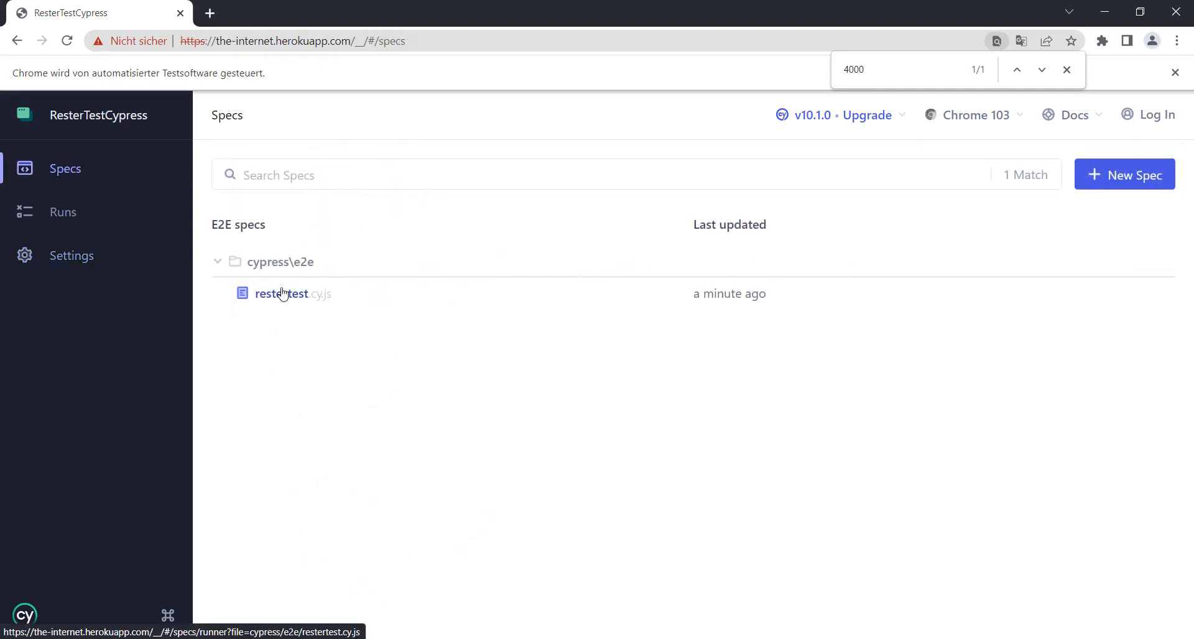
left_click(281, 294)
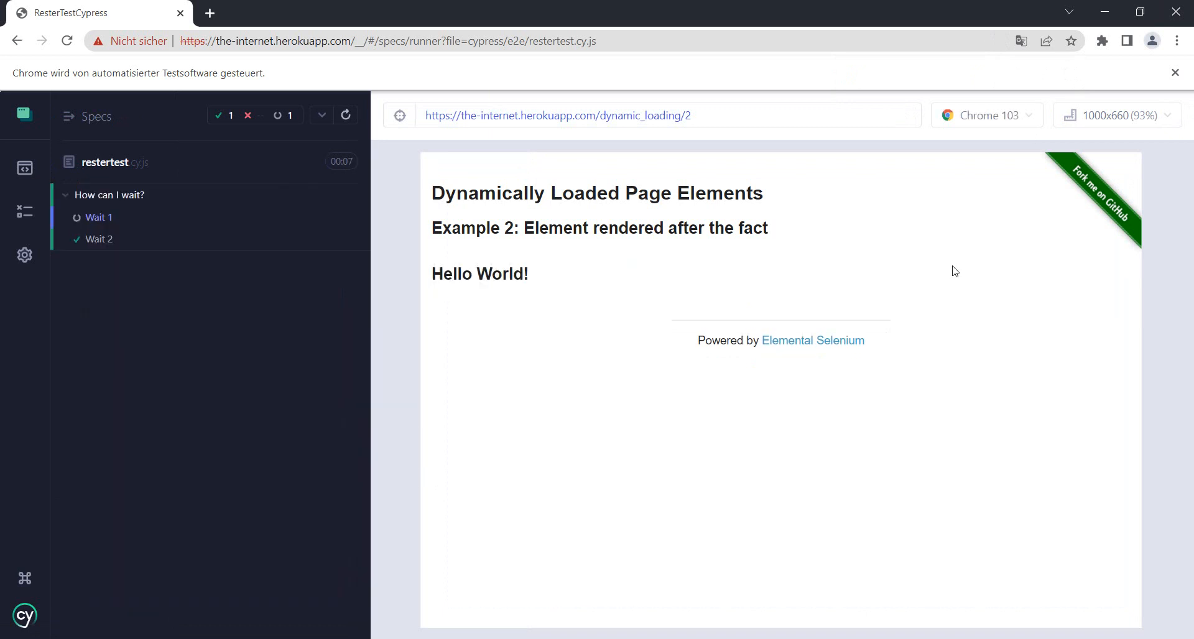
mouse_move(504, 541)
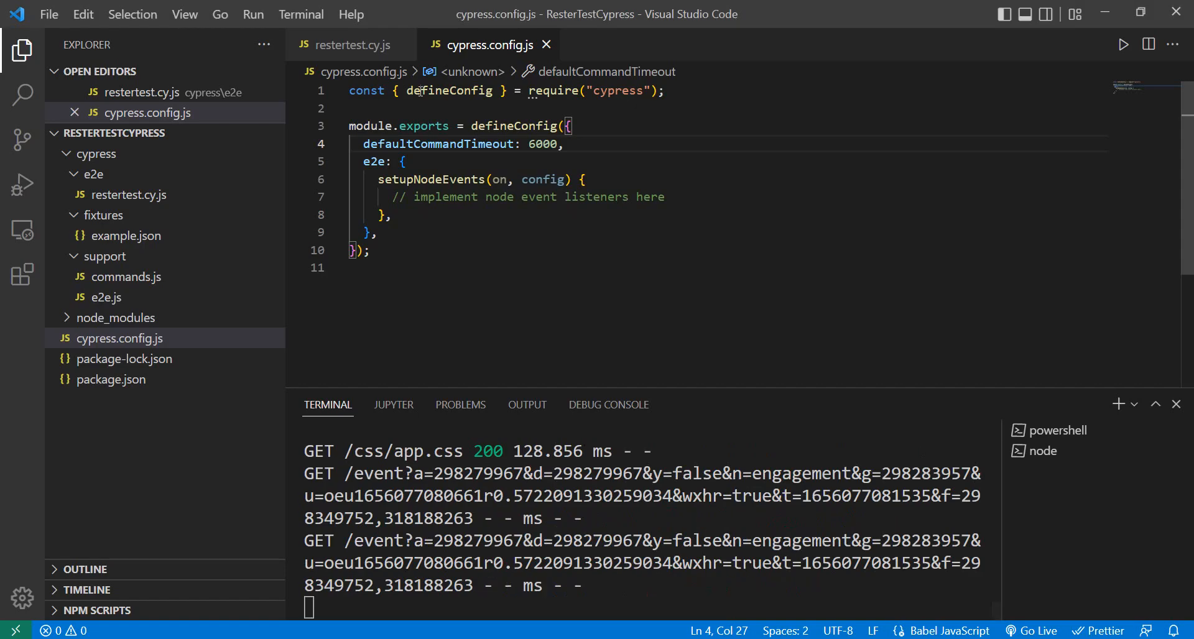
Switch back to the restertest.cy.js editor tab
left_click(353, 44)
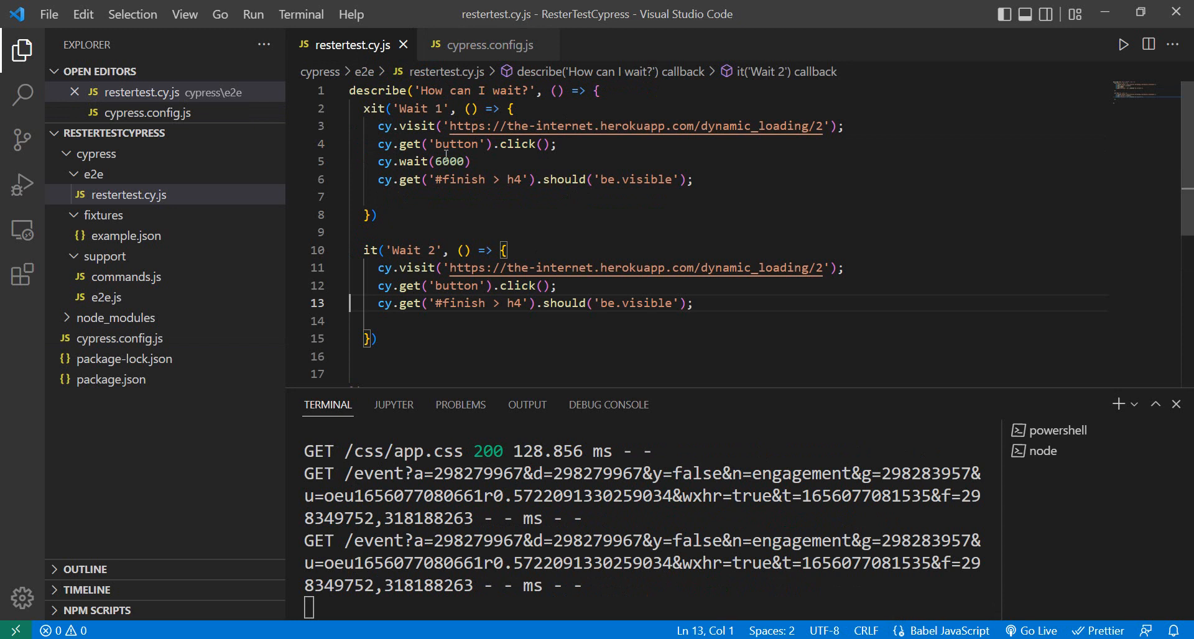
mouse_move(733, 316)
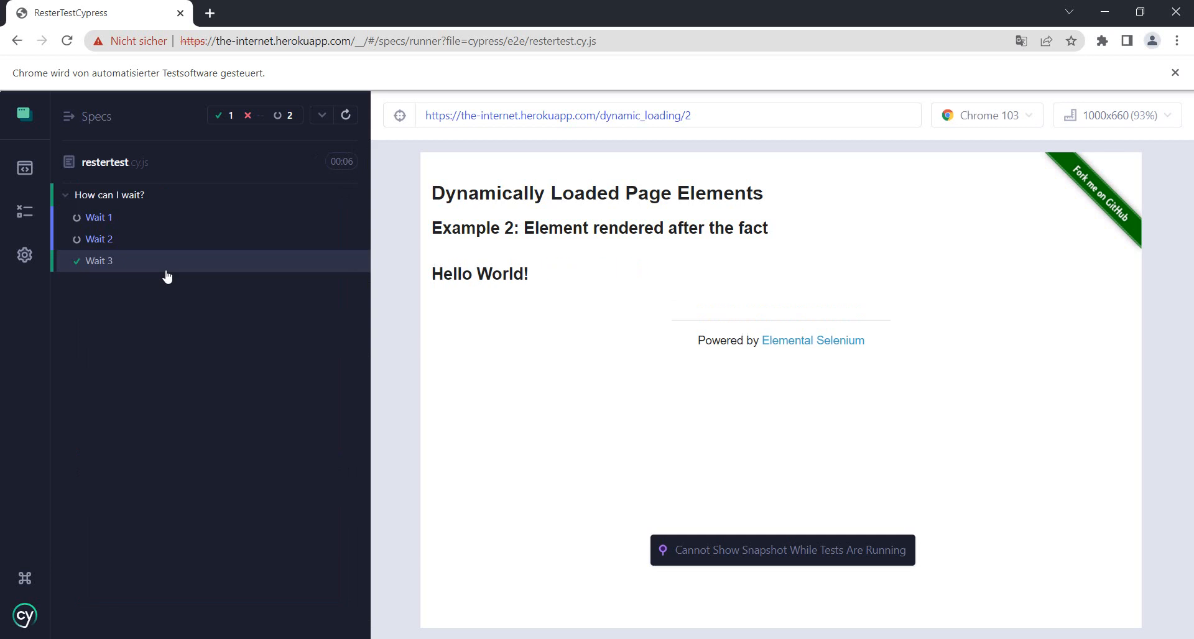
mouse_move(536, 455)
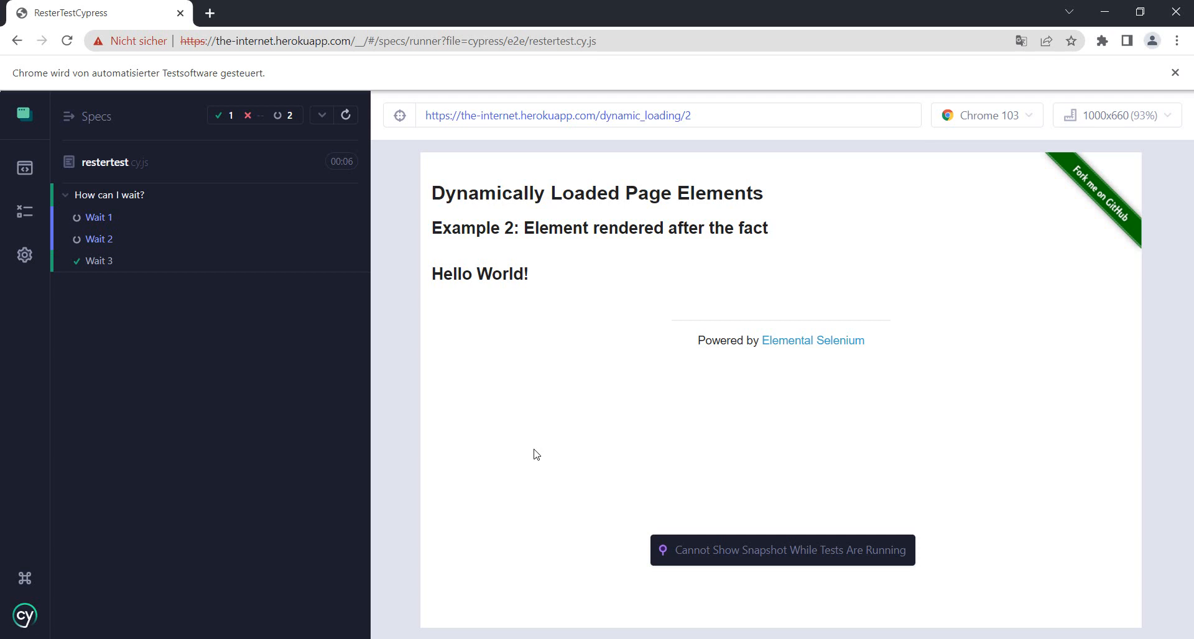
mouse_move(705, 601)
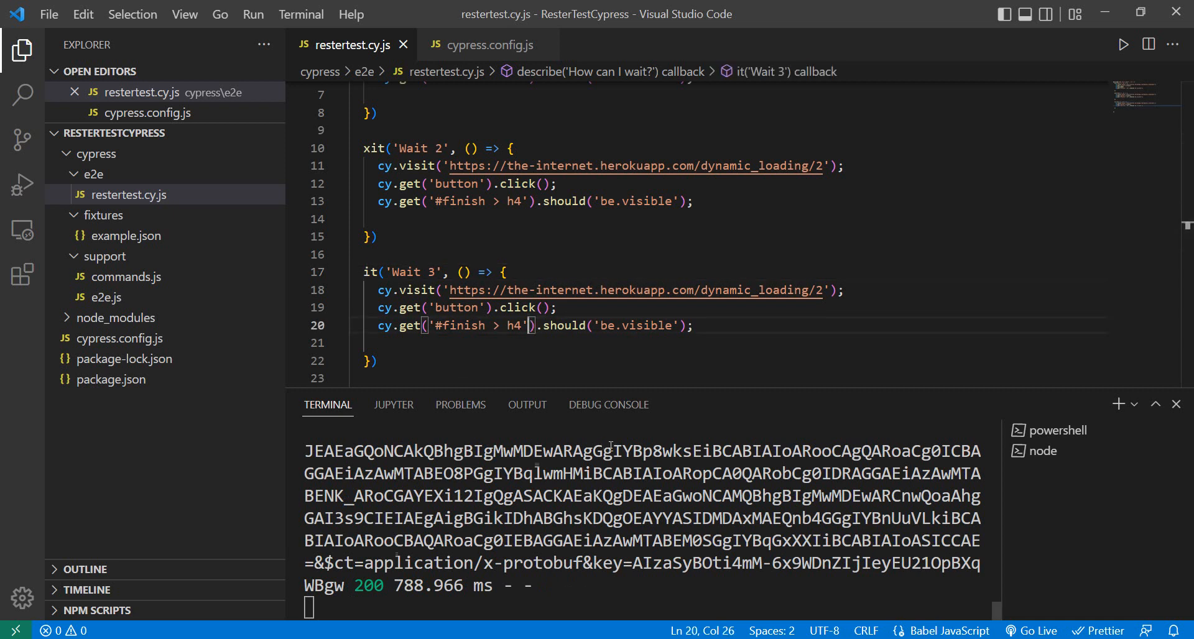
Add { timeout: 10000 } to the cy.get('#finish > h4') call in Wait 3
type(",")
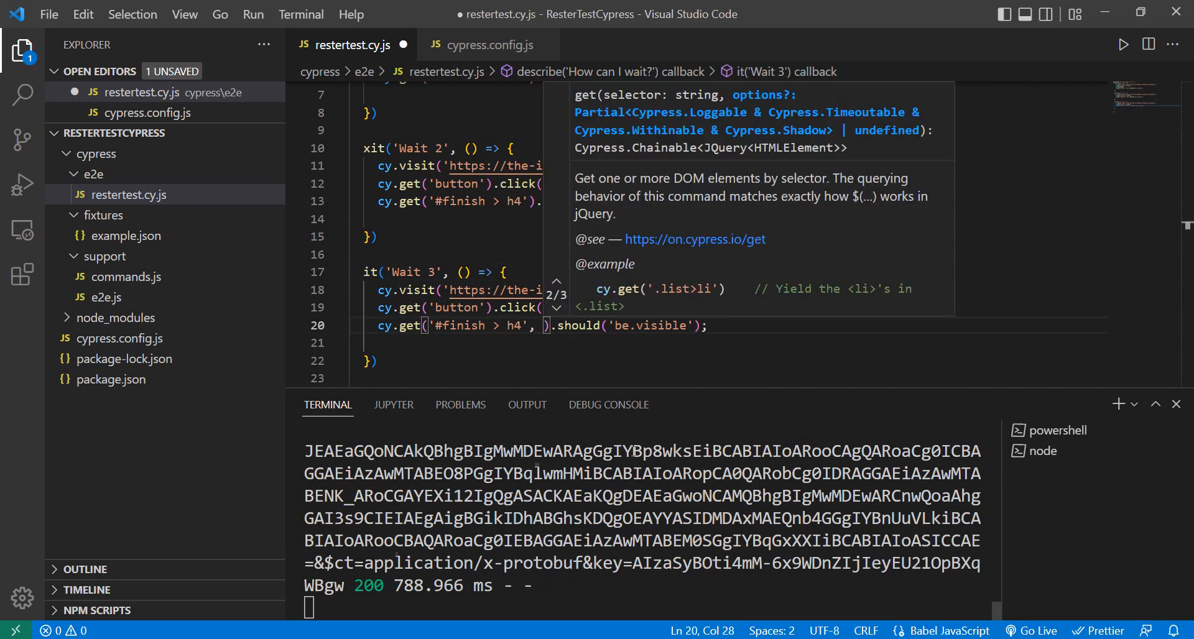
type("{ timeout: 10000 }")
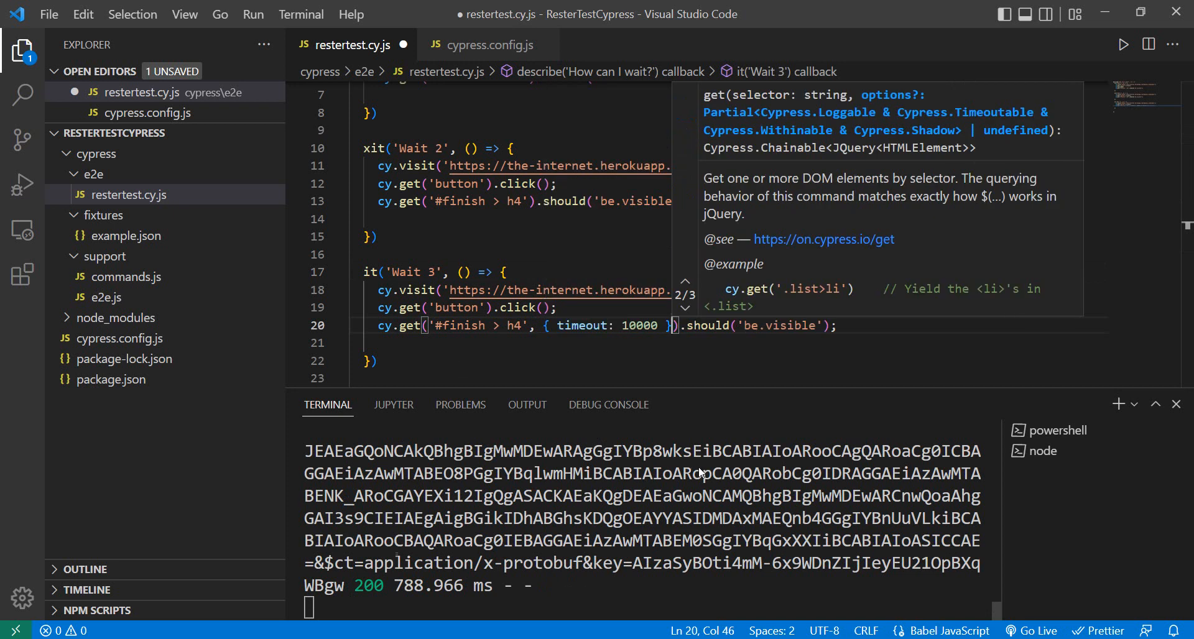
mouse_move(645, 356)
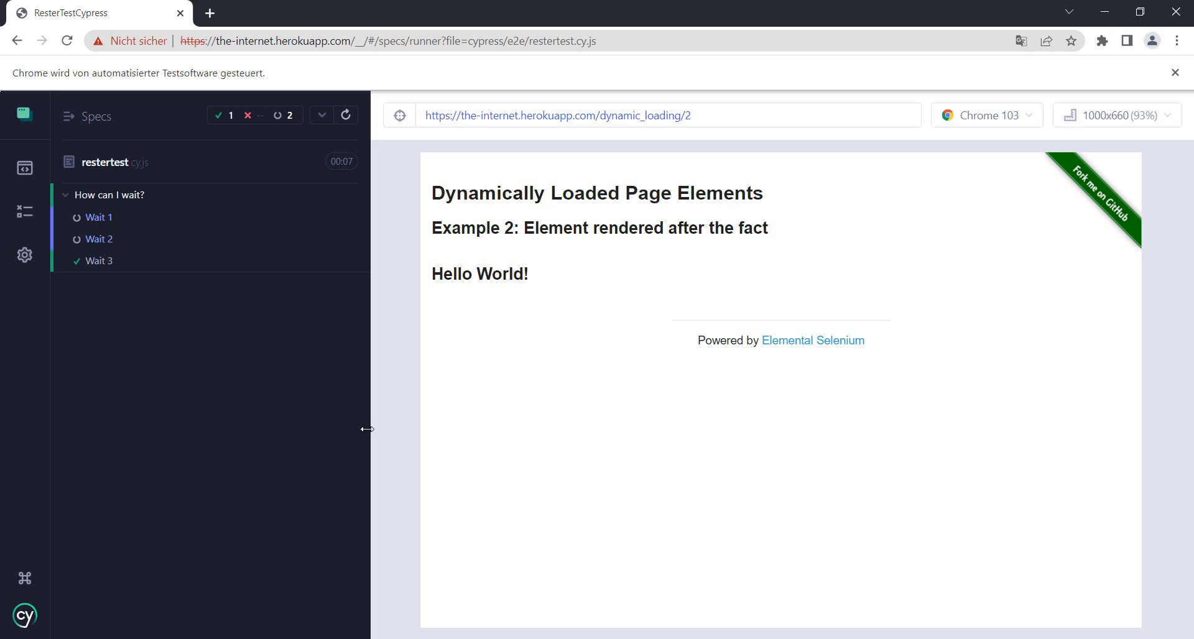
mouse_move(390, 465)
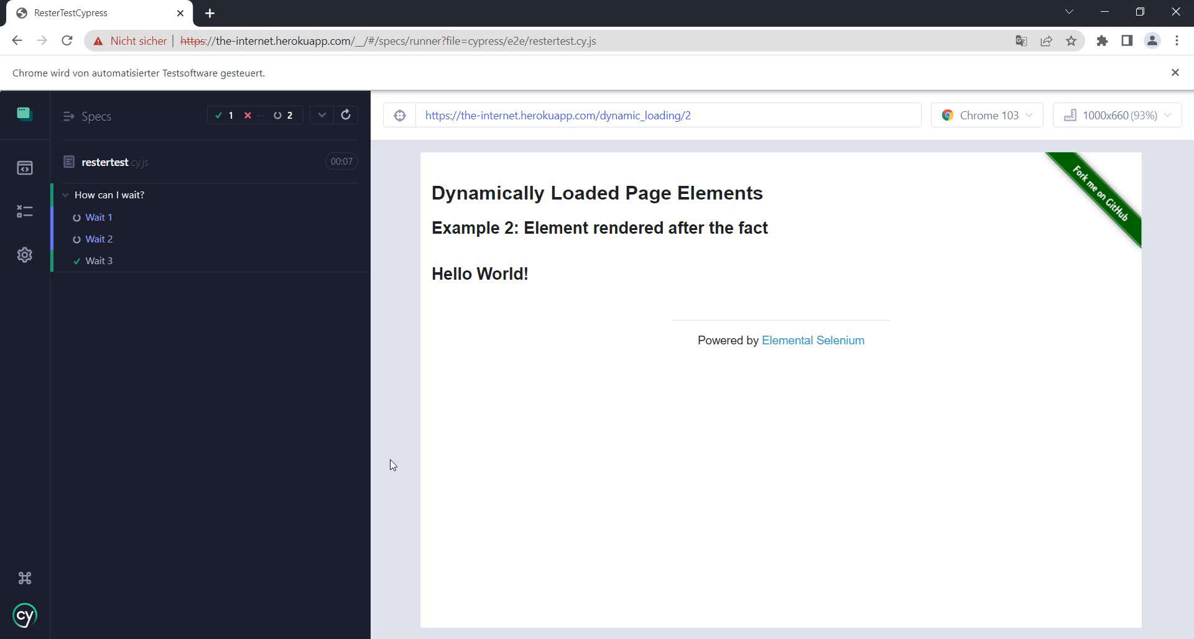